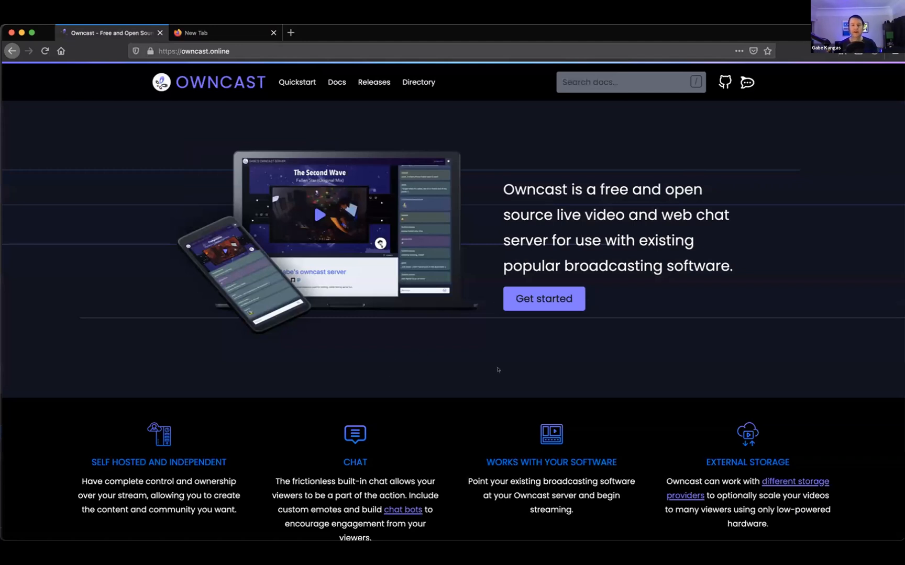
Step: Follow Get started to the manual install path and the Quick Installer Script instructions
left_click(543, 298)
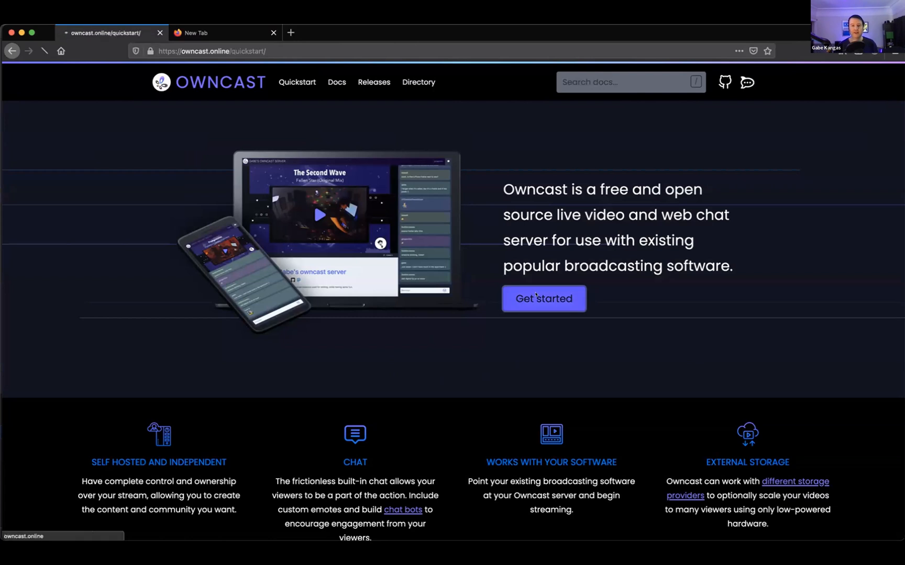
left_click(543, 298)
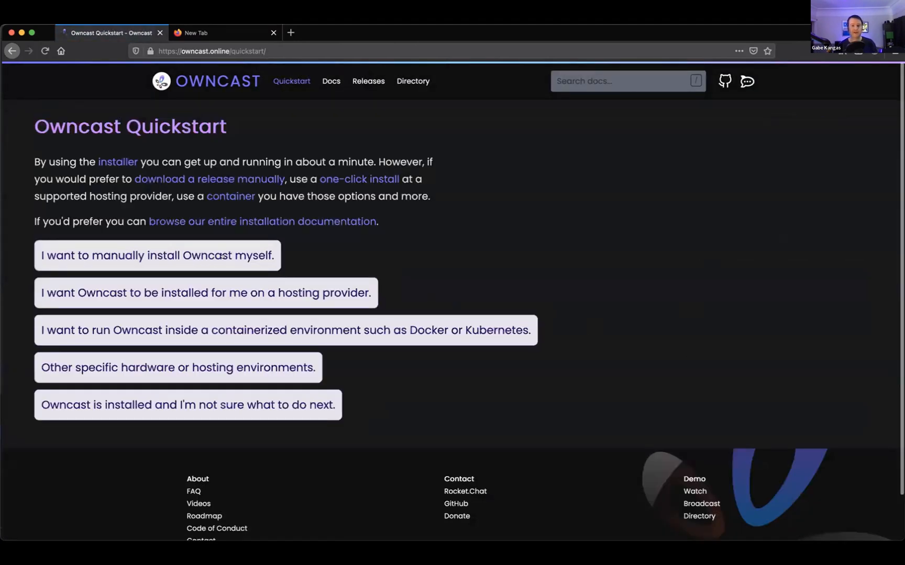
left_click(156, 255)
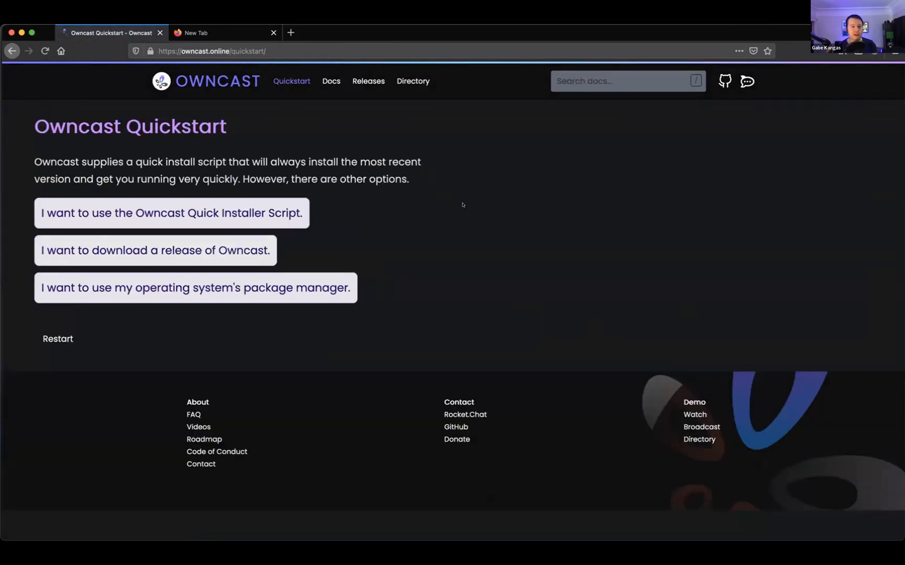
left_click(171, 212)
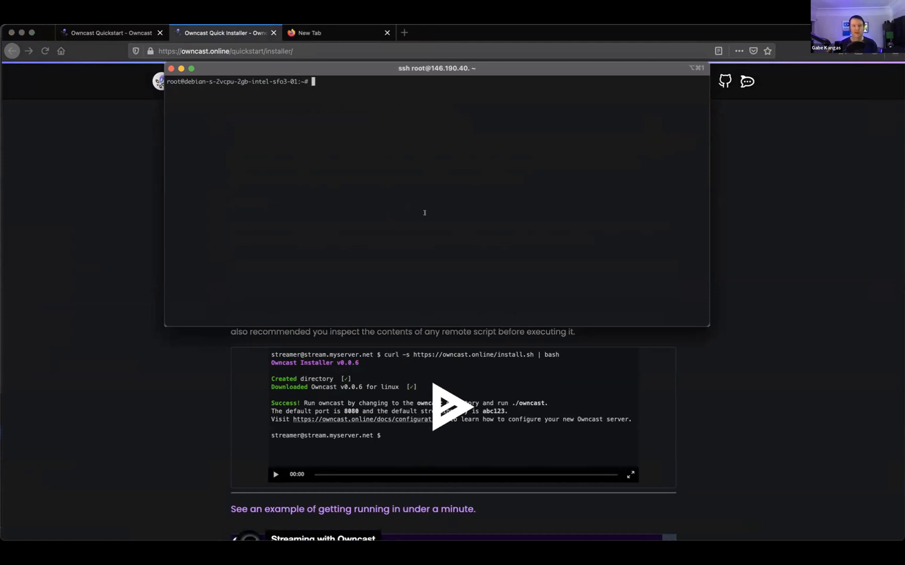
Step: Run the install.sh script via curl, list the files, and launch ./owncast on the server
type("curl -s https://owncast.online/install.sh | bash")
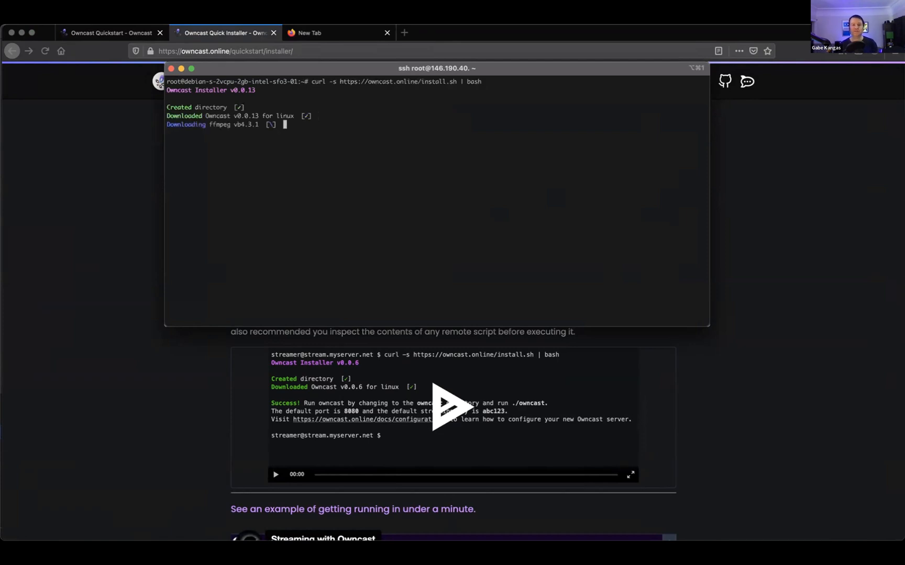
type("ls")
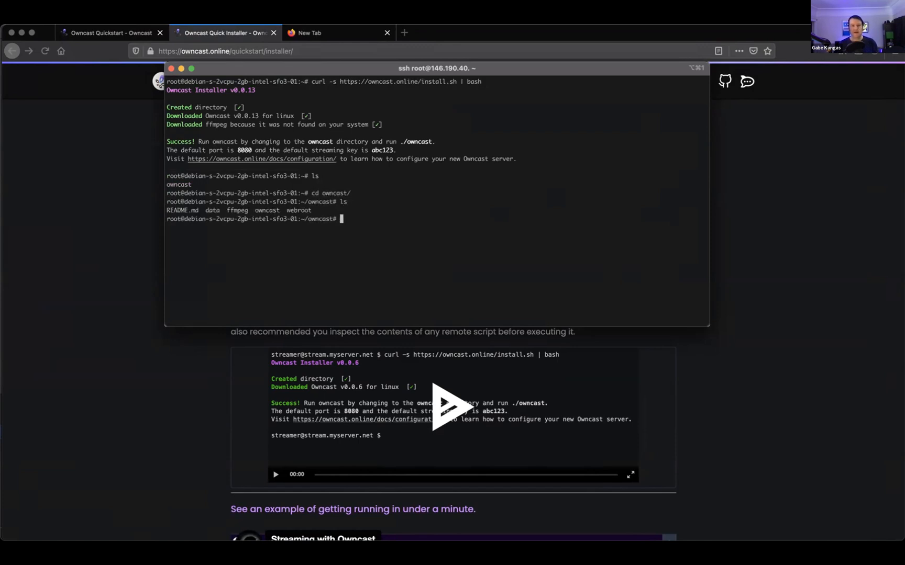
type("./owncast")
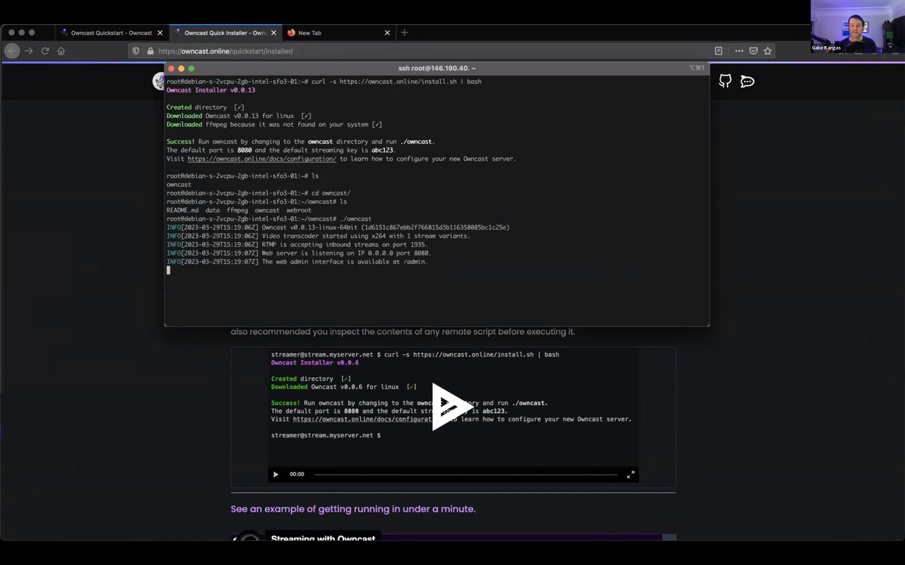
mouse_move(130, 433)
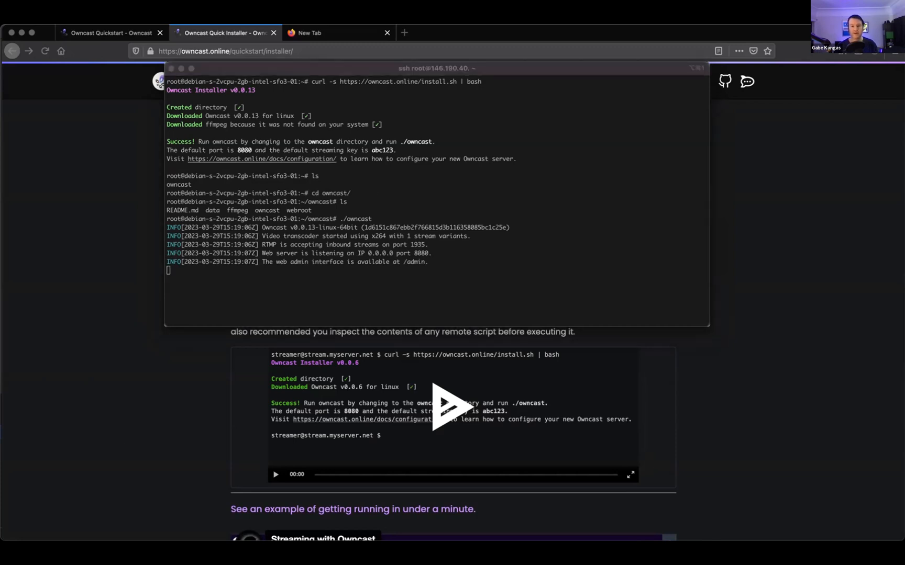
mouse_move(760, 310)
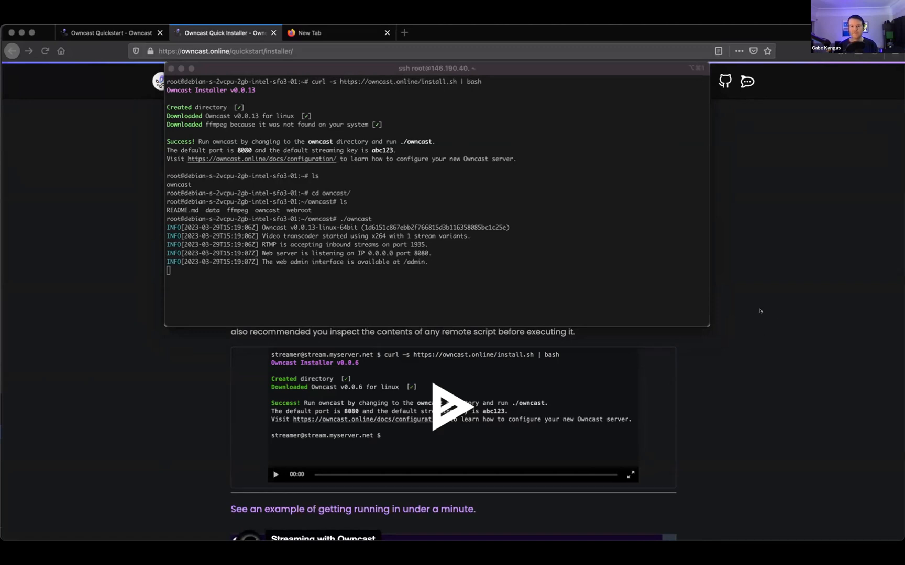
mouse_move(115, 229)
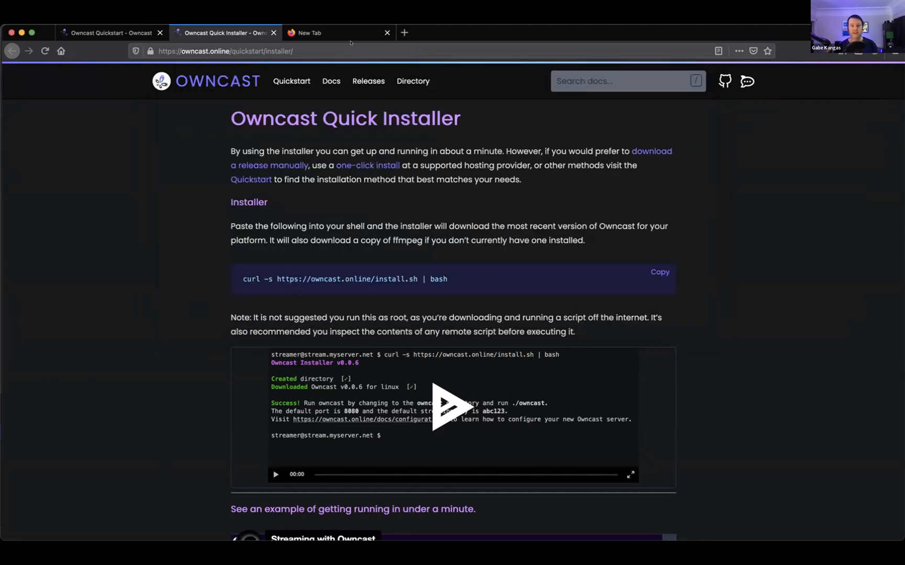
type("https://fediforum.beststreamingclub.com")
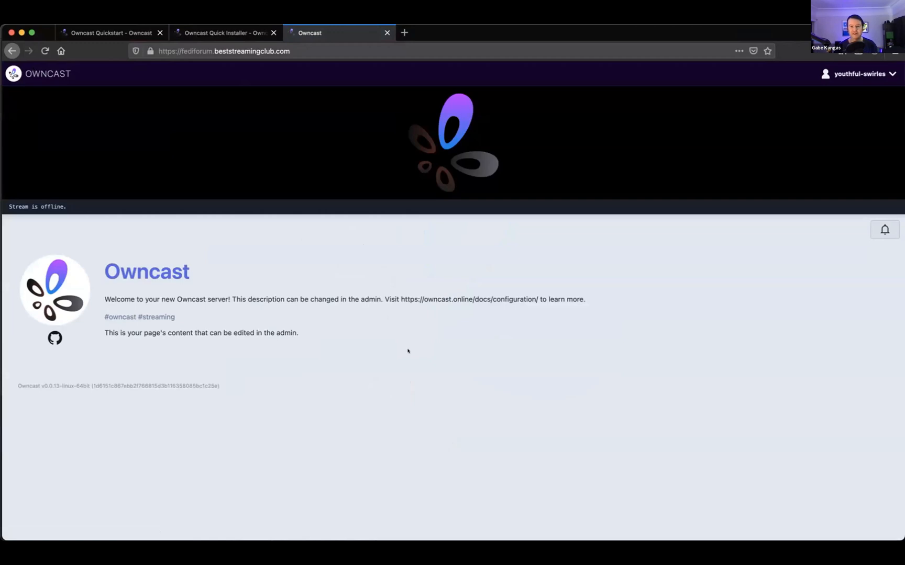
mouse_move(616, 313)
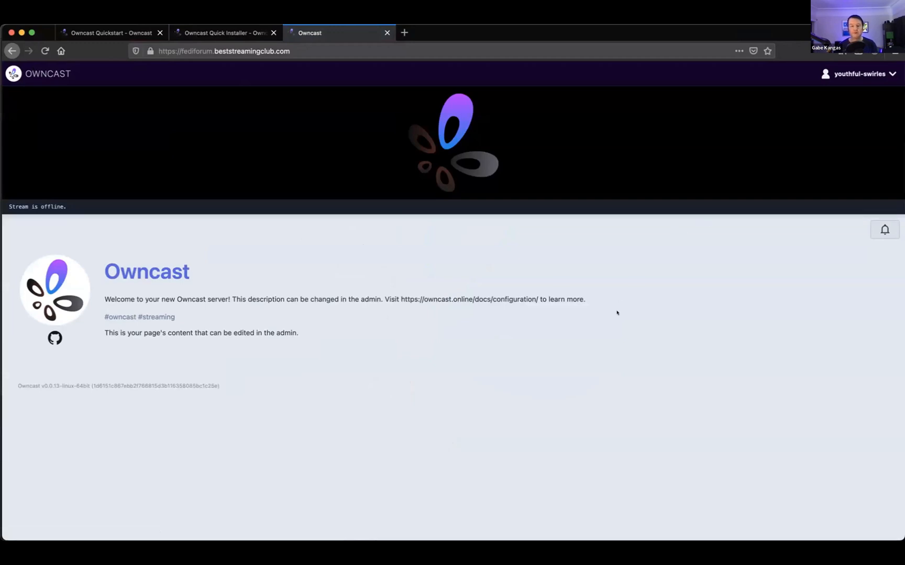
mouse_move(590, 347)
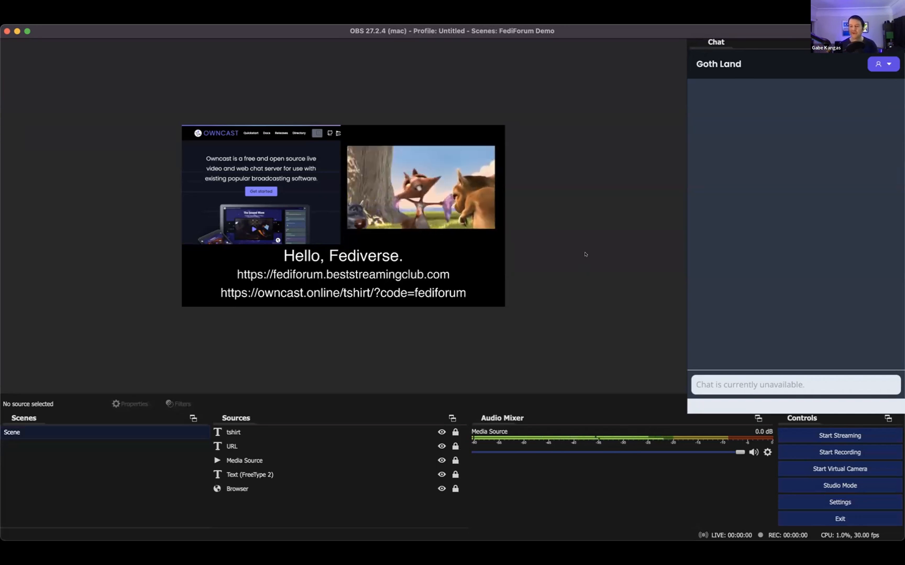
mouse_move(582, 280)
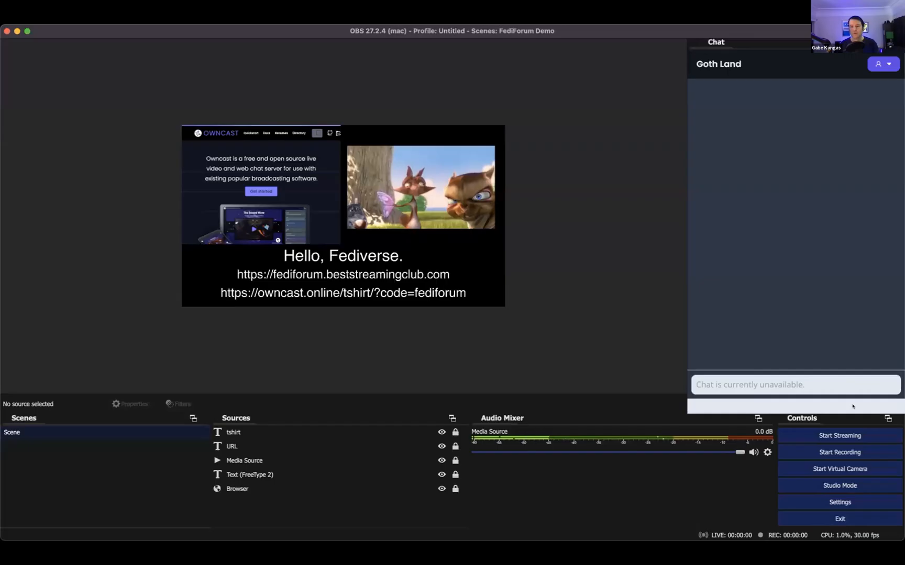
Step: Go to the Stream section of OBS Studio's Settings to configure the broadcast destination
left_click(839, 502)
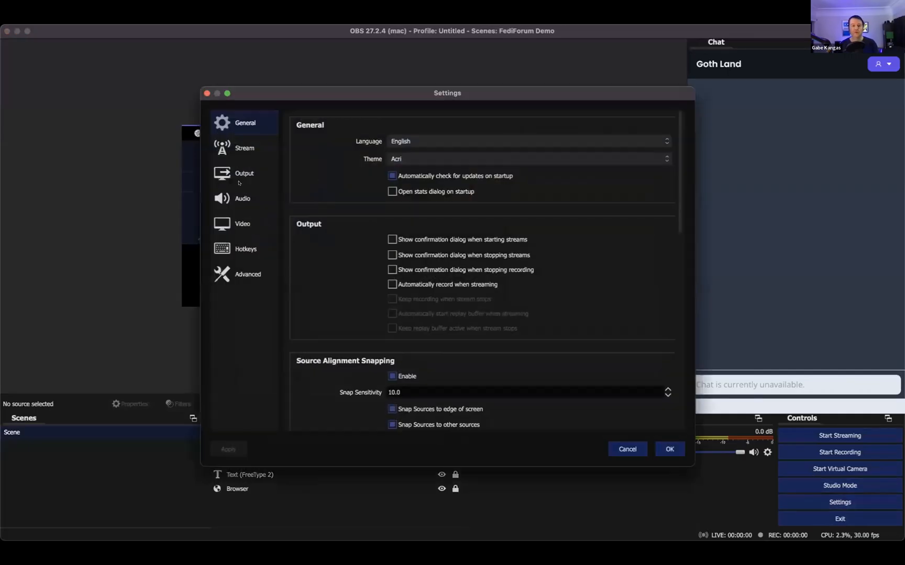
left_click(244, 148)
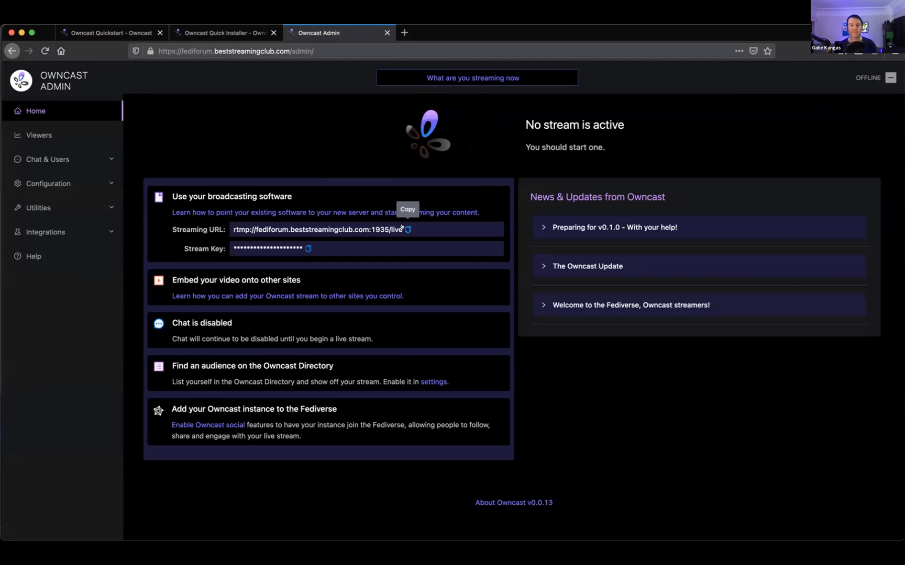
Step: Copy the Owncast server's Streaming URL from the admin Home page for OBS
left_click(409, 229)
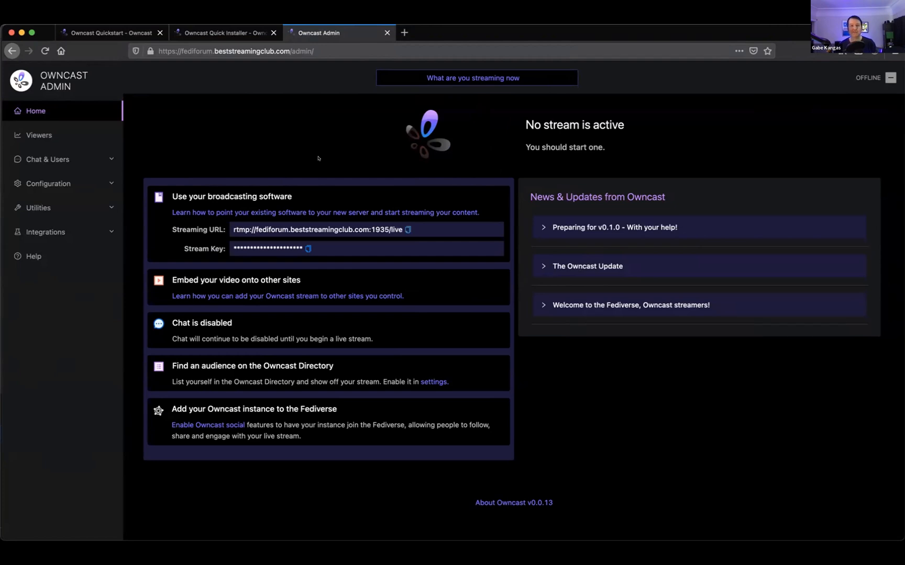
mouse_move(423, 181)
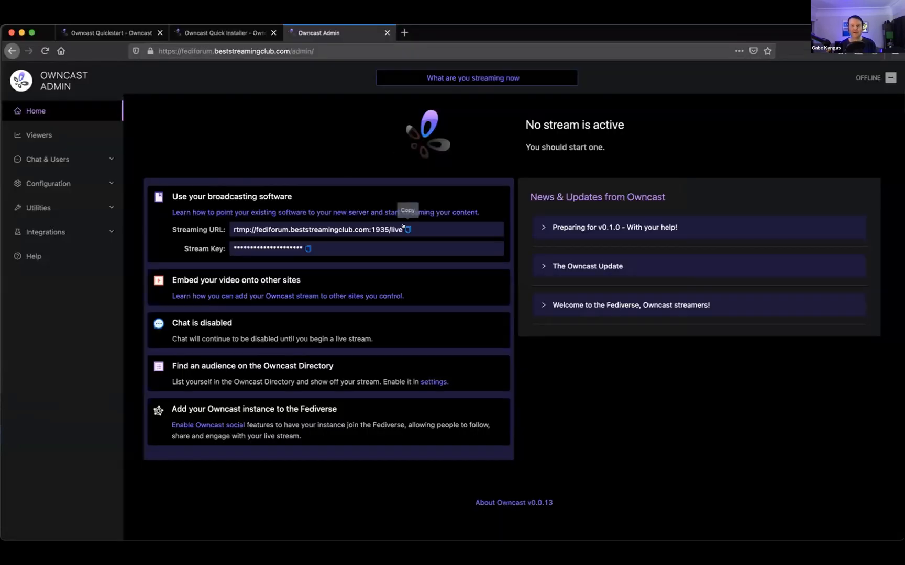
left_click(408, 230)
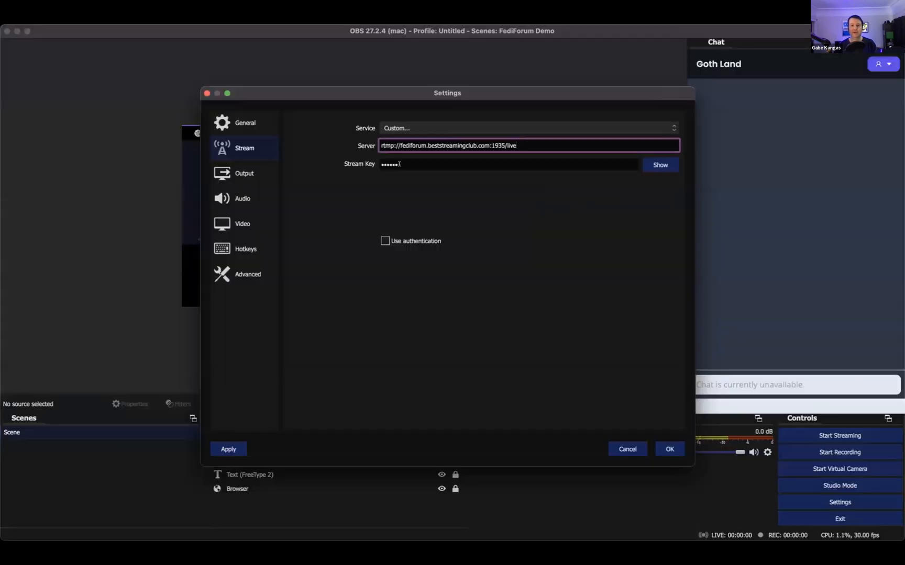
Step: Confirm the custom RTMP server and stream key settings and start streaming to Owncast
left_click(670, 449)
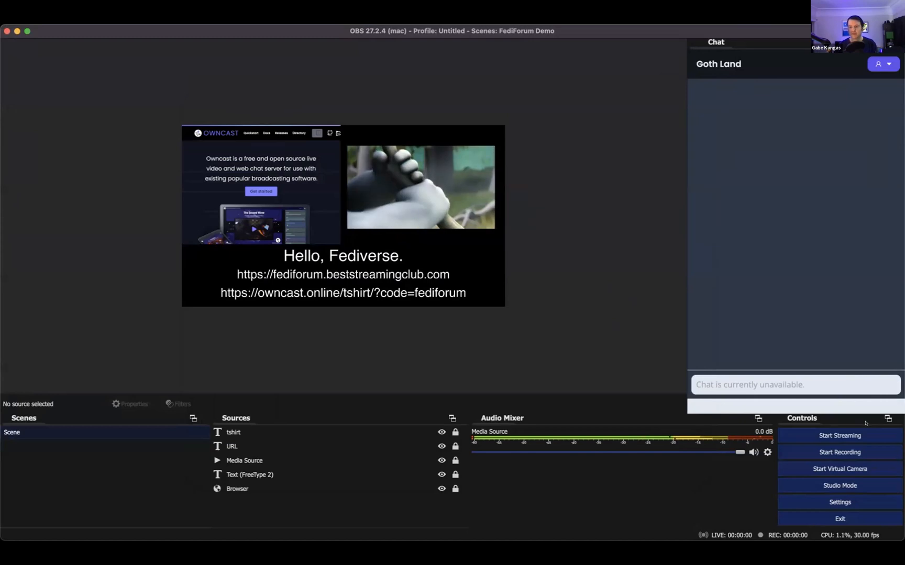
left_click(839, 435)
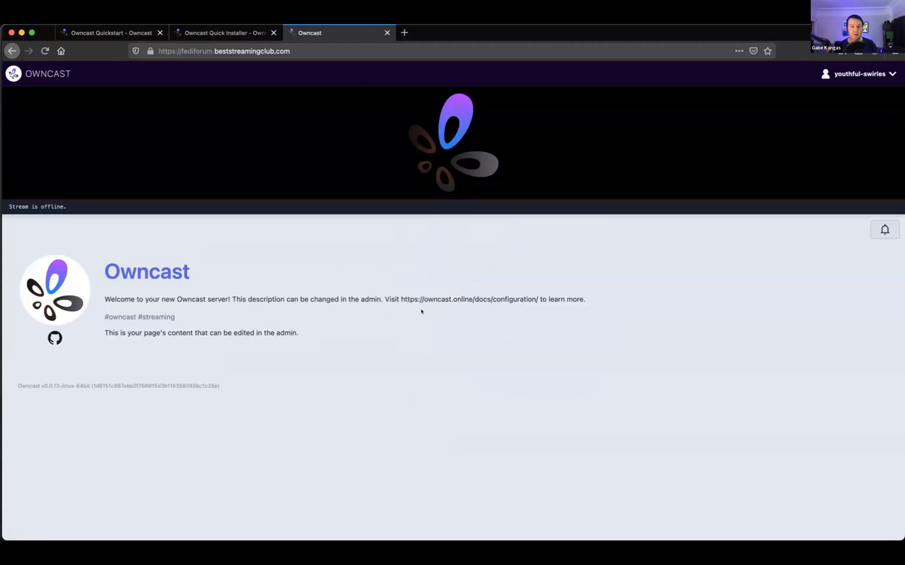
mouse_move(494, 370)
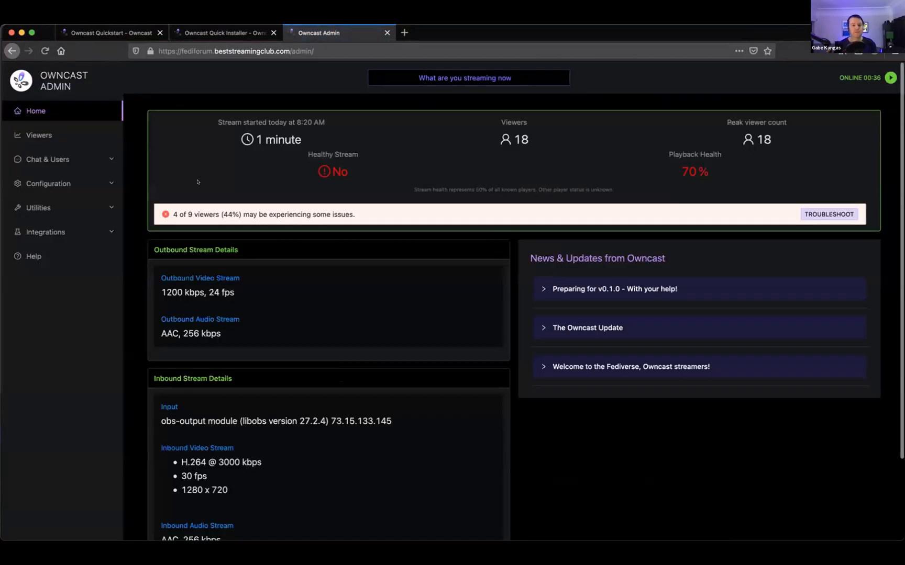
Step: Navigate to Configuration > Social in the admin sidebar and focus the Server URL field
scroll("down", 3)
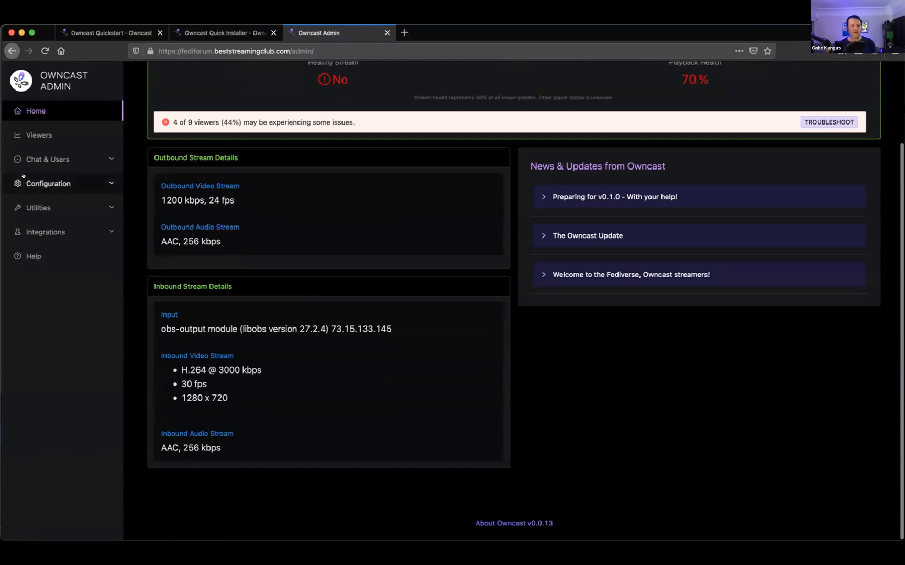
left_click(35, 304)
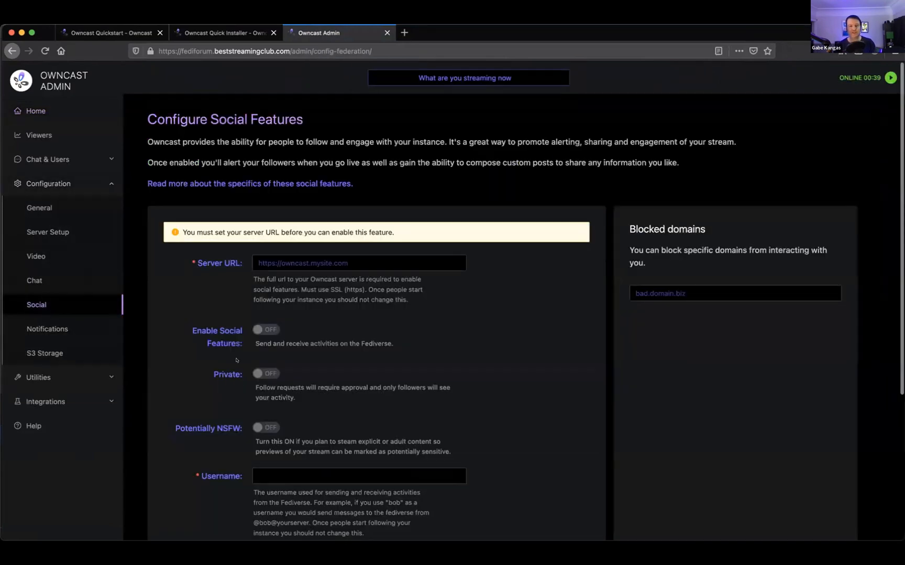
scroll("down", 3)
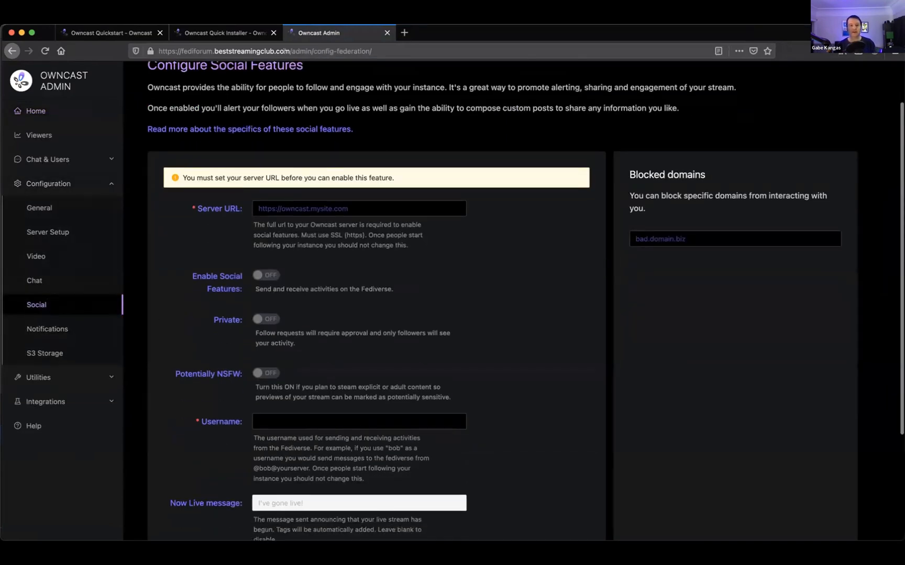
left_click(358, 208)
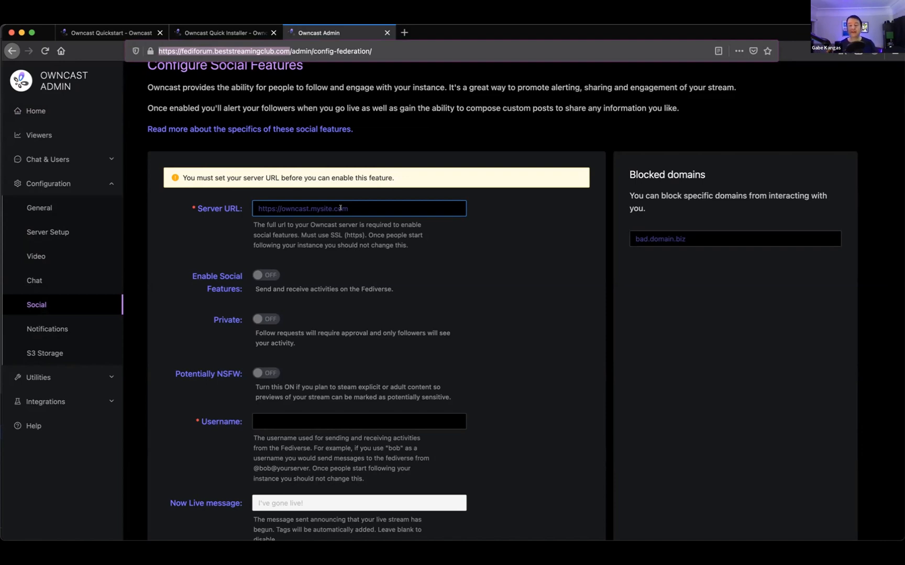
type("https://fediforum.beststreamingclub.com")
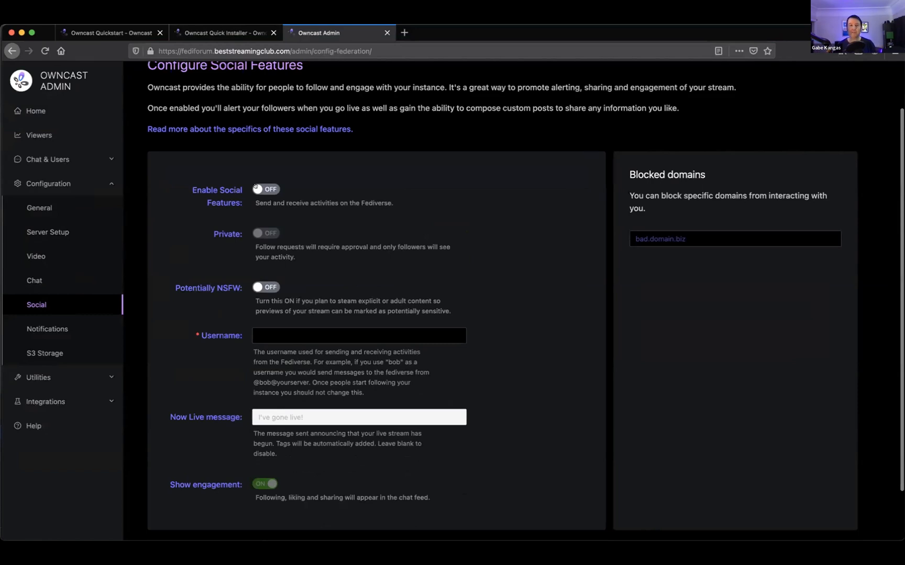
left_click(266, 189)
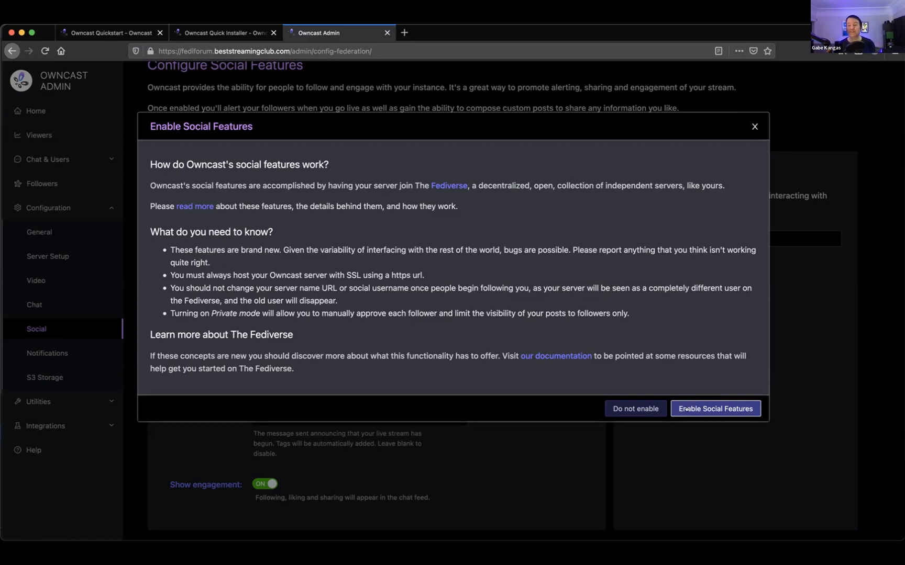
left_click(714, 408)
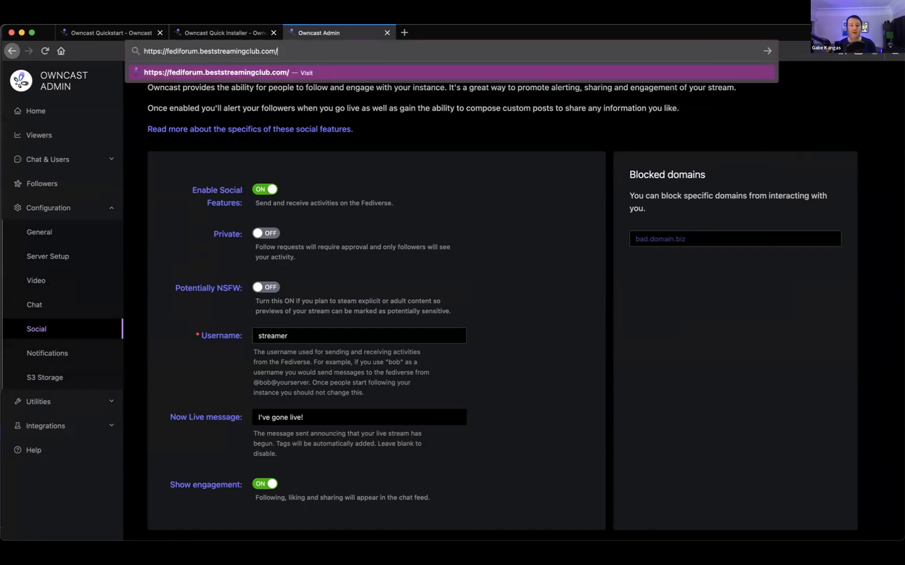
key("Enter")
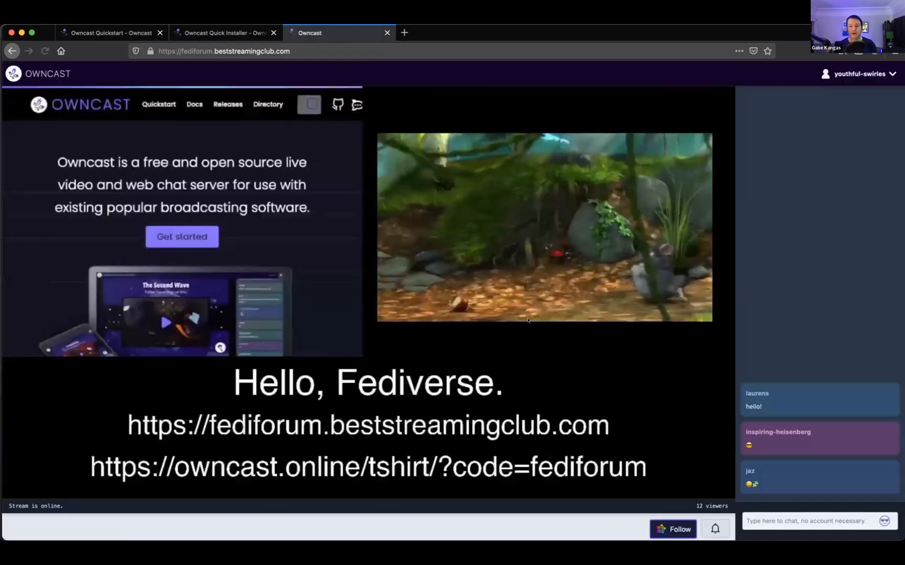
scroll("down", 3)
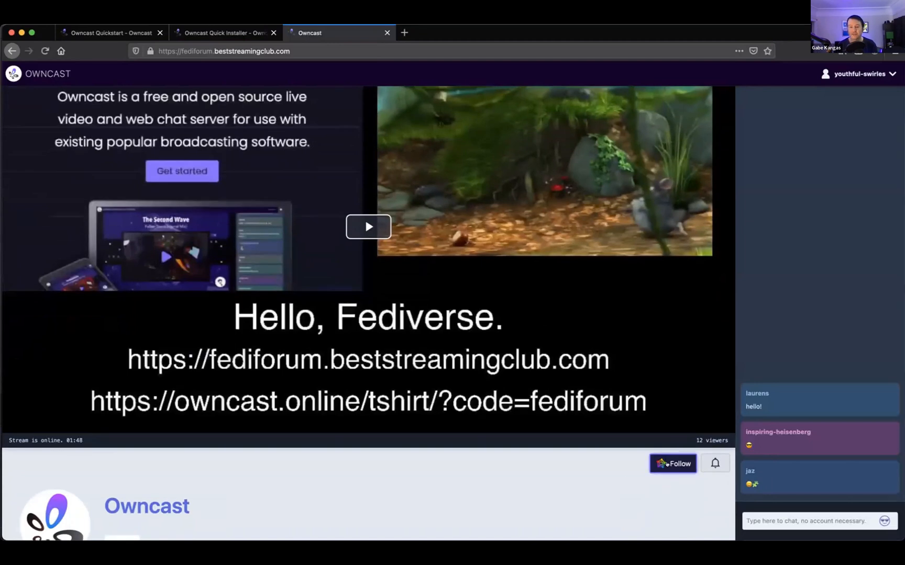
mouse_move(672, 463)
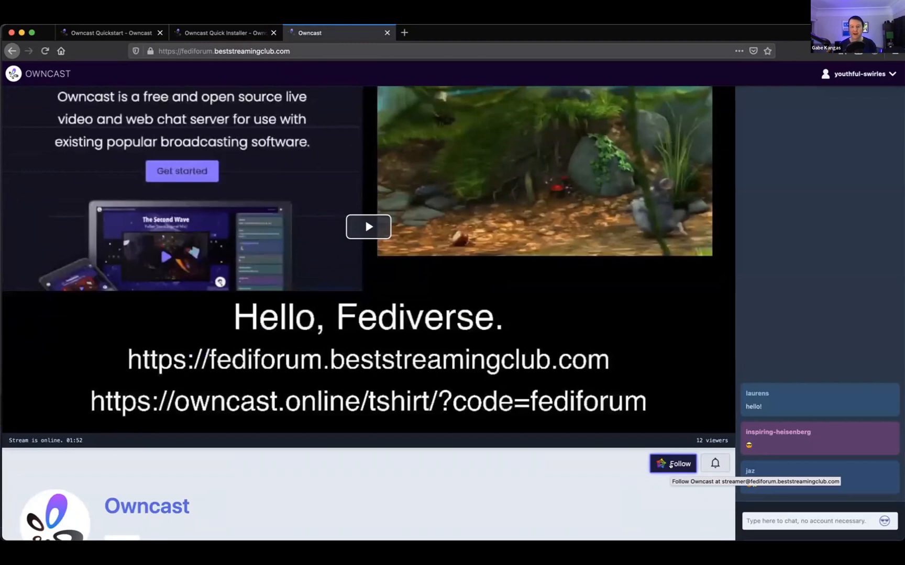
left_click(680, 463)
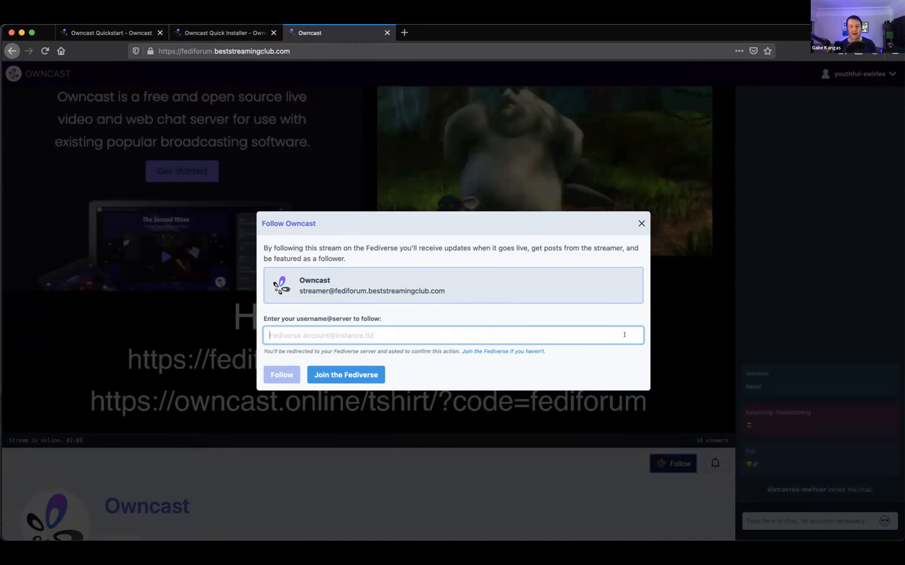
Step: Enter the gabek@ Fediverse account in the Follow dialog and submit the follow request
type("@")
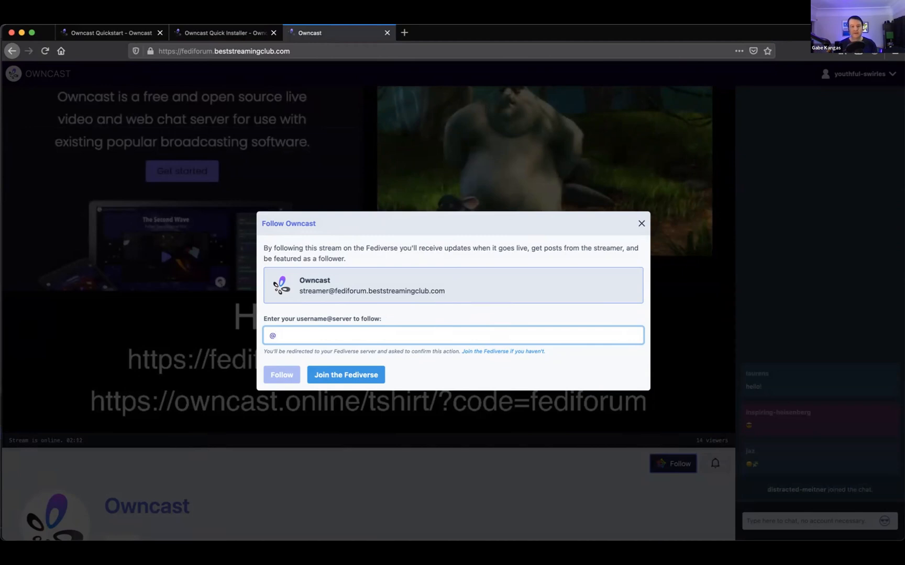
left_click(453, 335)
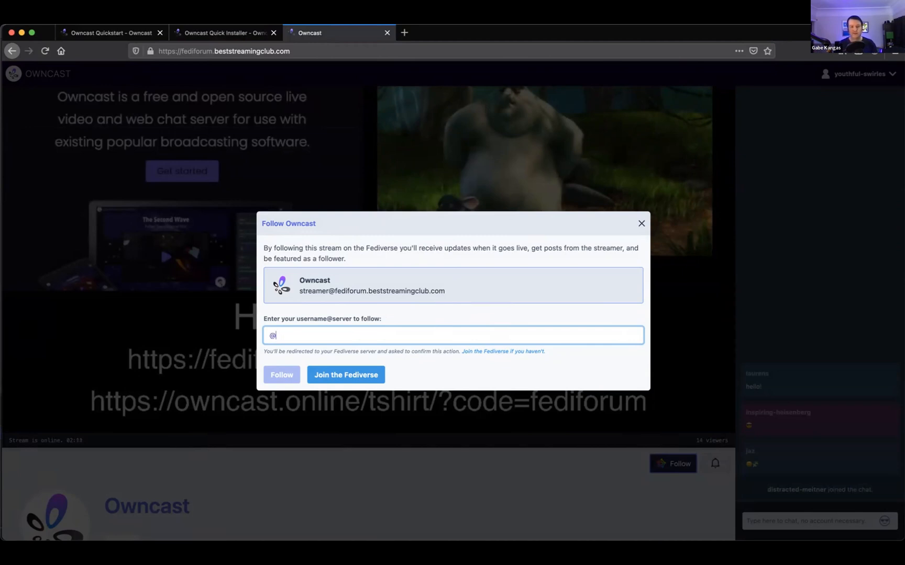
type("gabek@social.gabekanga")
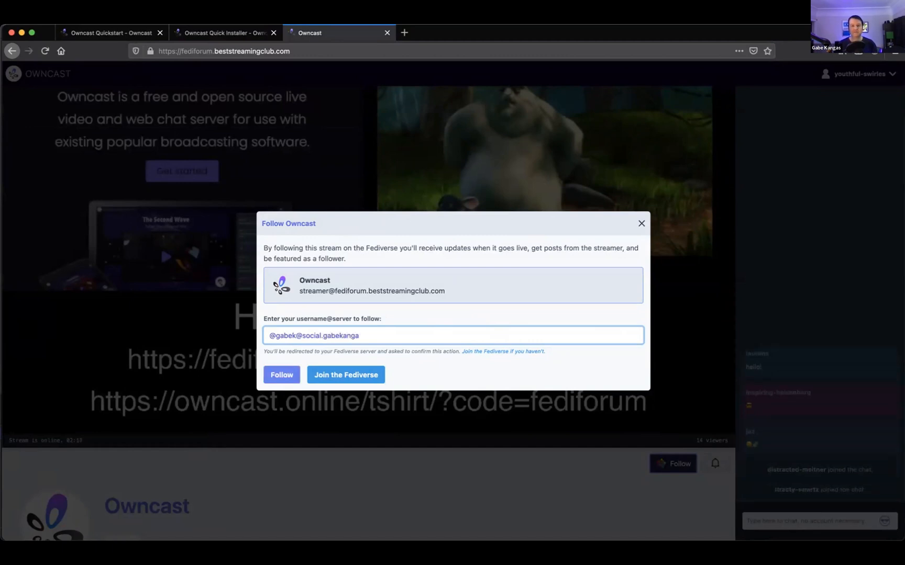
left_click(281, 375)
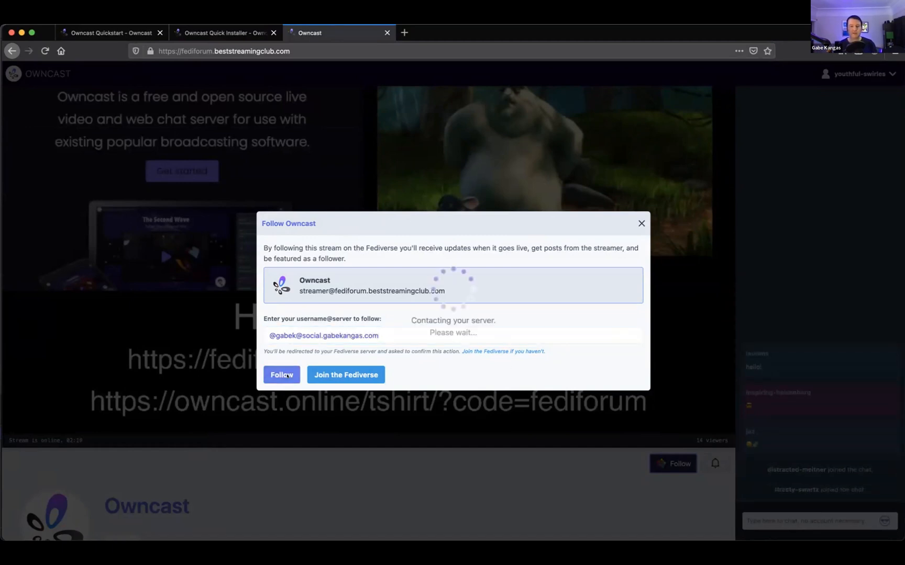
left_click(281, 375)
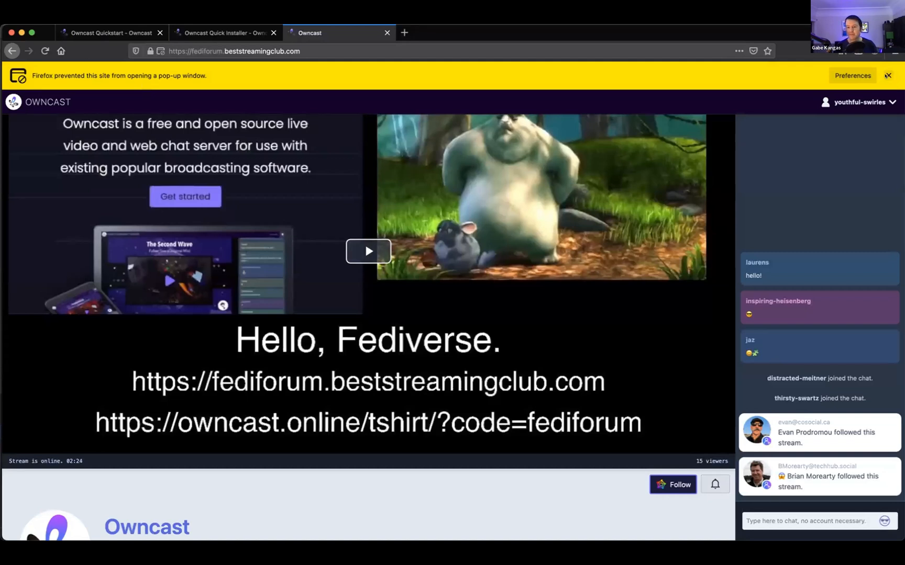
Step: Dismiss Firefox's blocked pop-up bar and return to the /admin/ dashboard
left_click(888, 75)
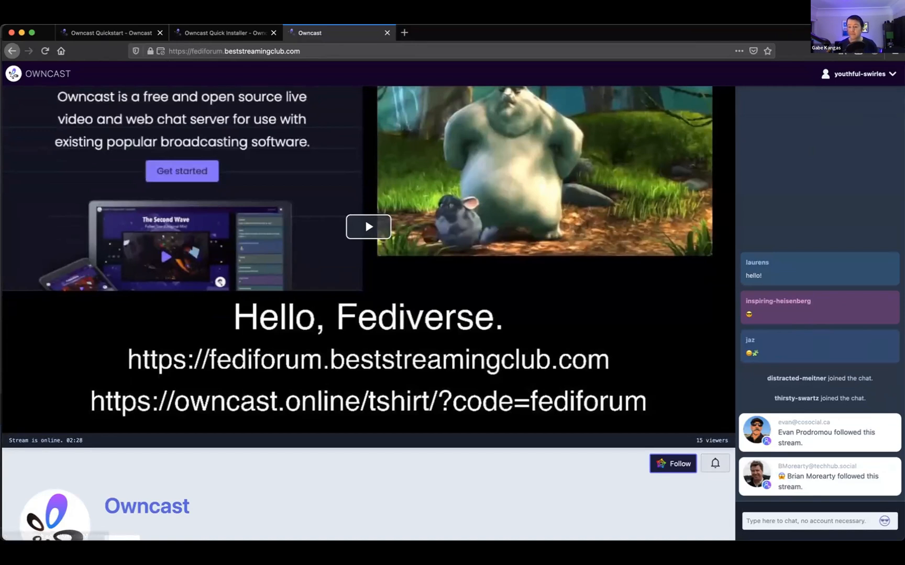
left_click(808, 521)
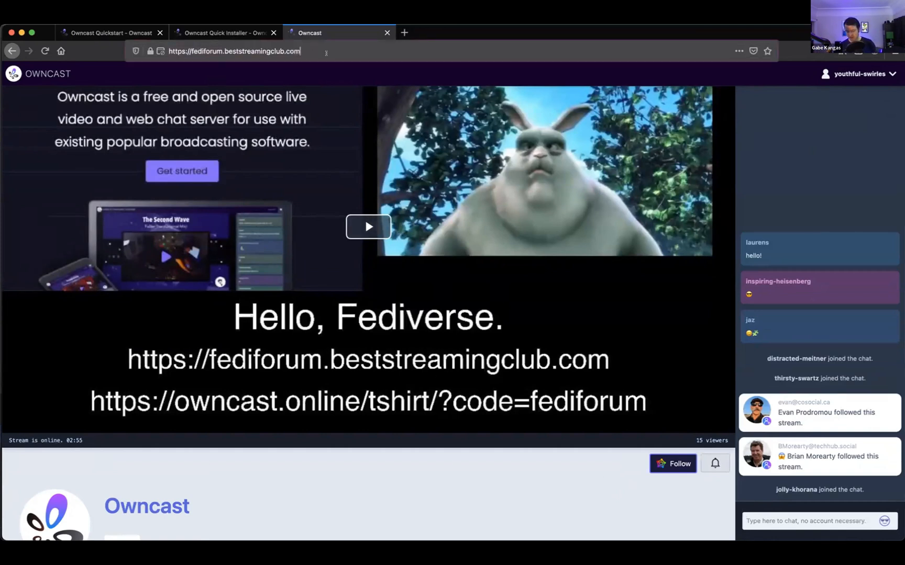
type("/admin/")
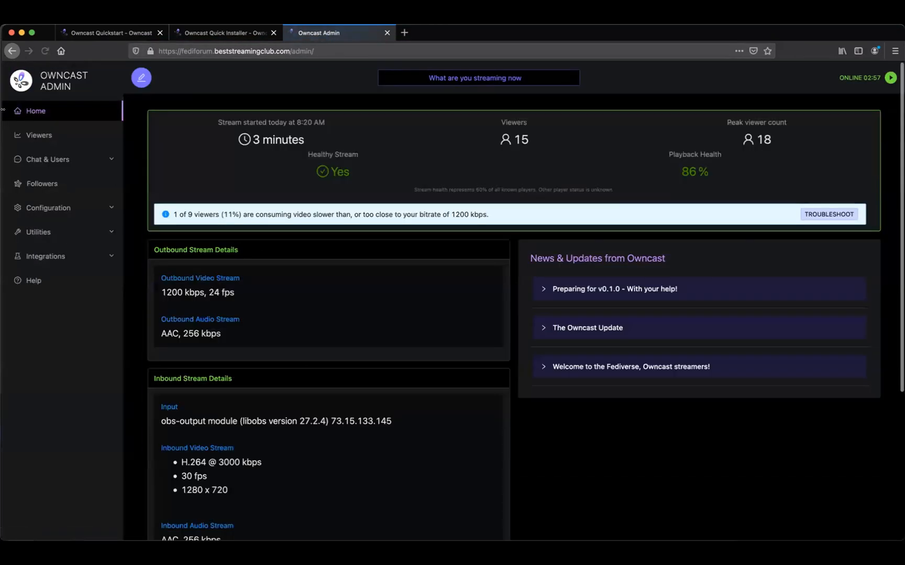
Step: View the two Fediverse followers, then the Social Actions log of three follow requests
left_click(42, 184)
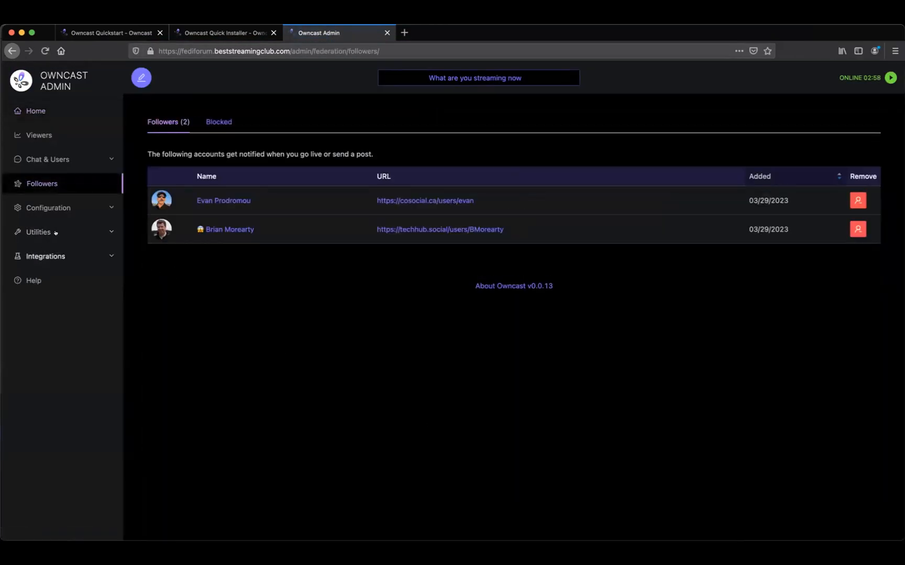
left_click(39, 233)
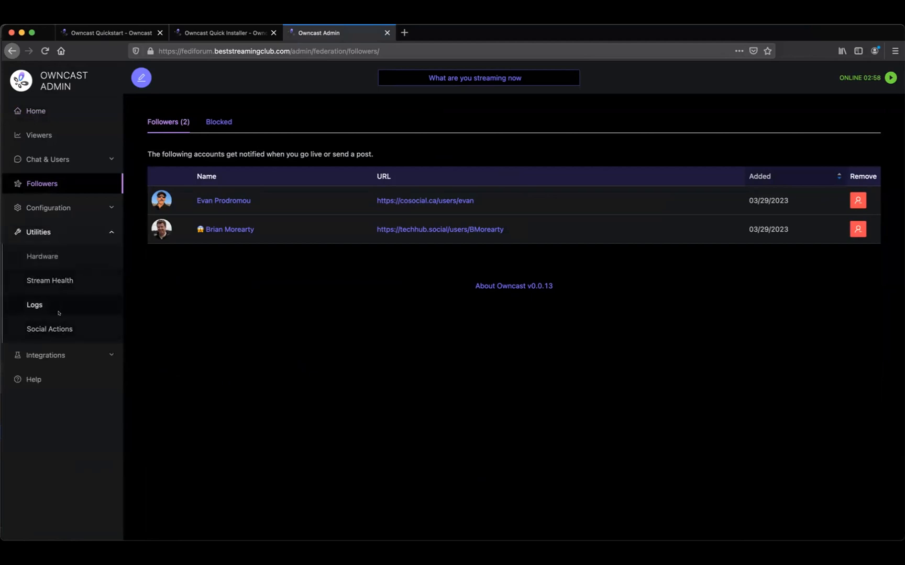
left_click(49, 329)
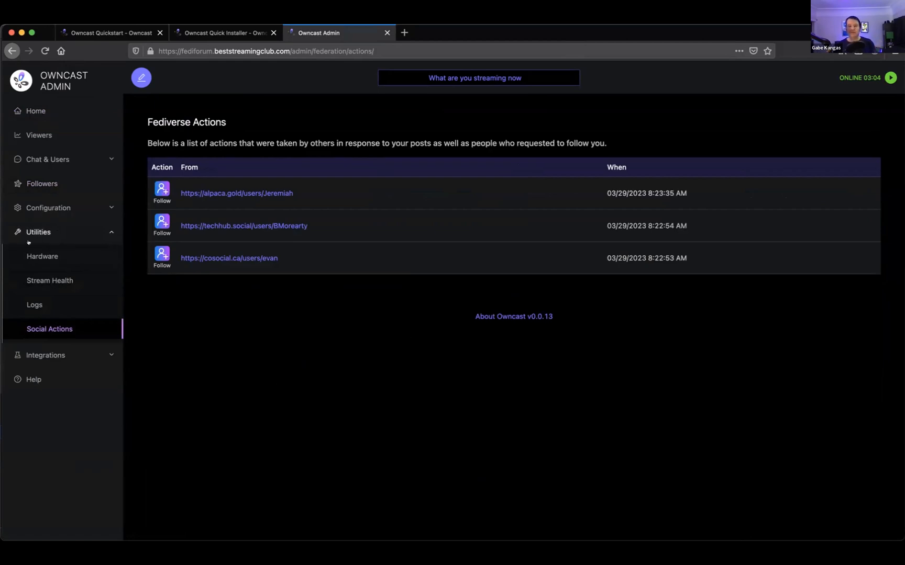
mouse_move(311, 391)
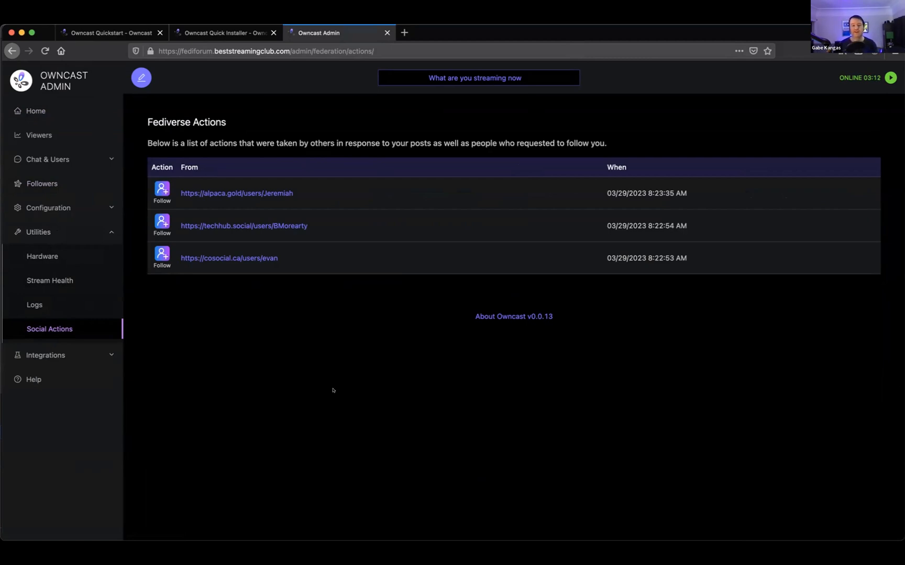
left_click(48, 208)
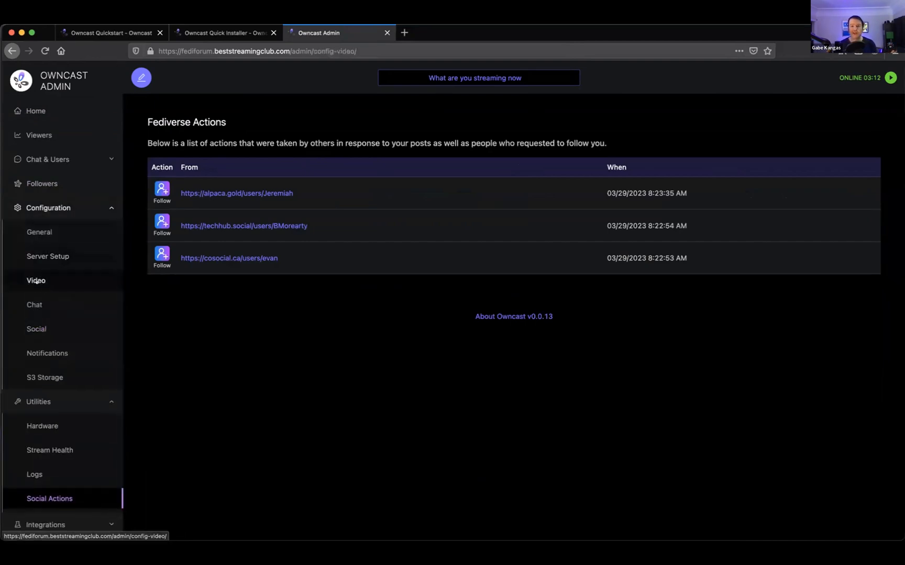
Step: Add a video variant named 4000kbs with its bitrate slider raised to 4000 kbps
left_click(35, 281)
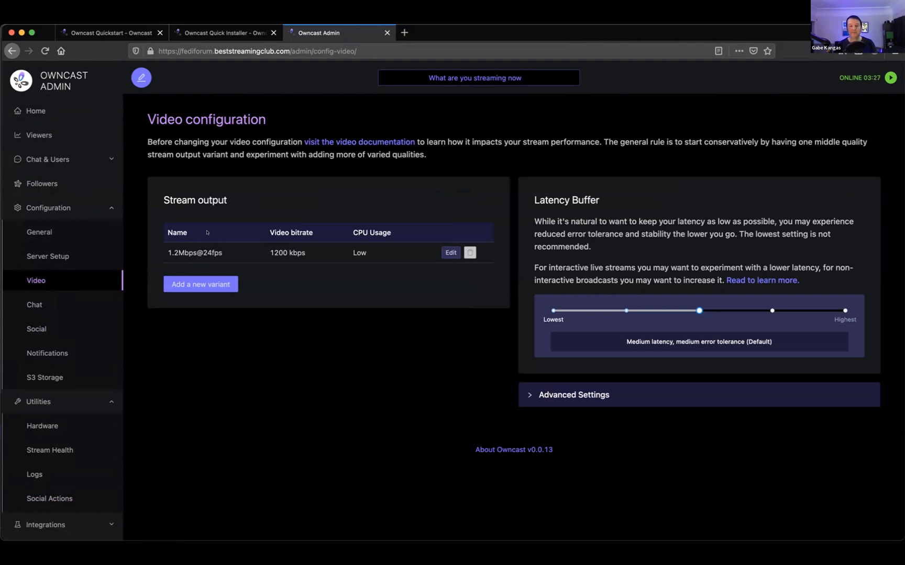
mouse_move(300, 344)
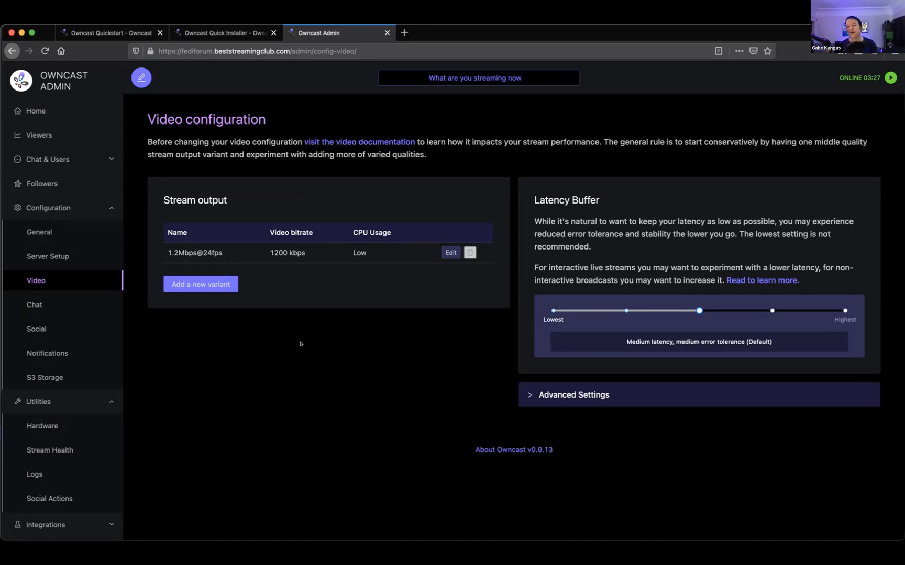
left_click(450, 253)
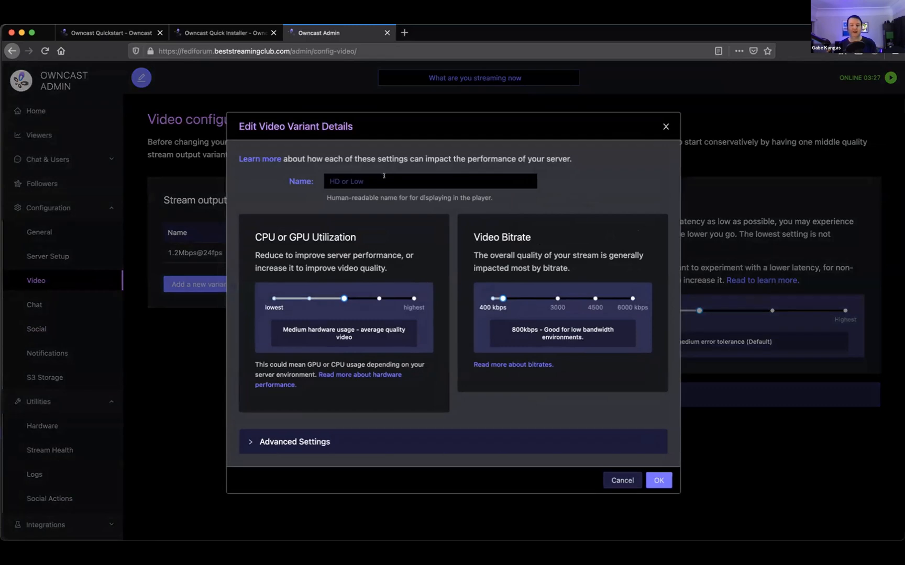
type("4")
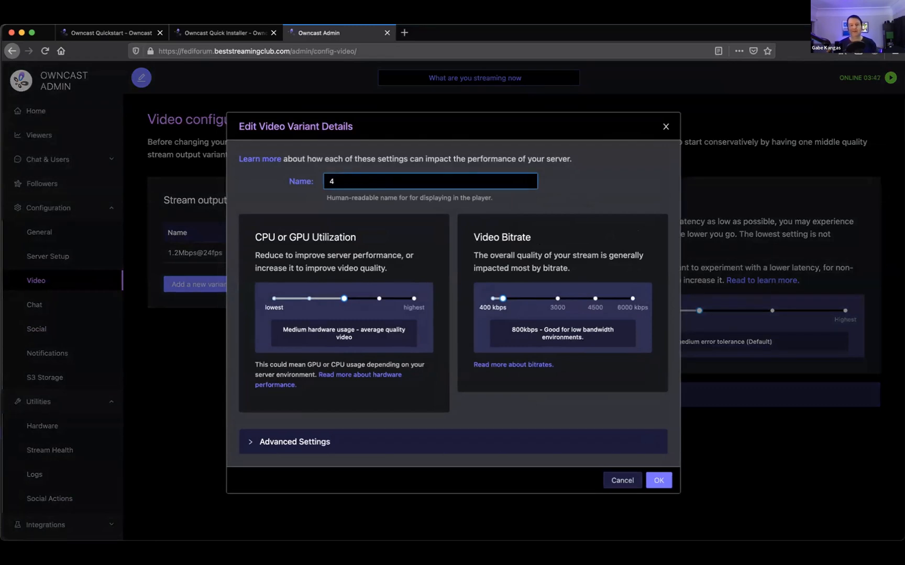
type("000kb")
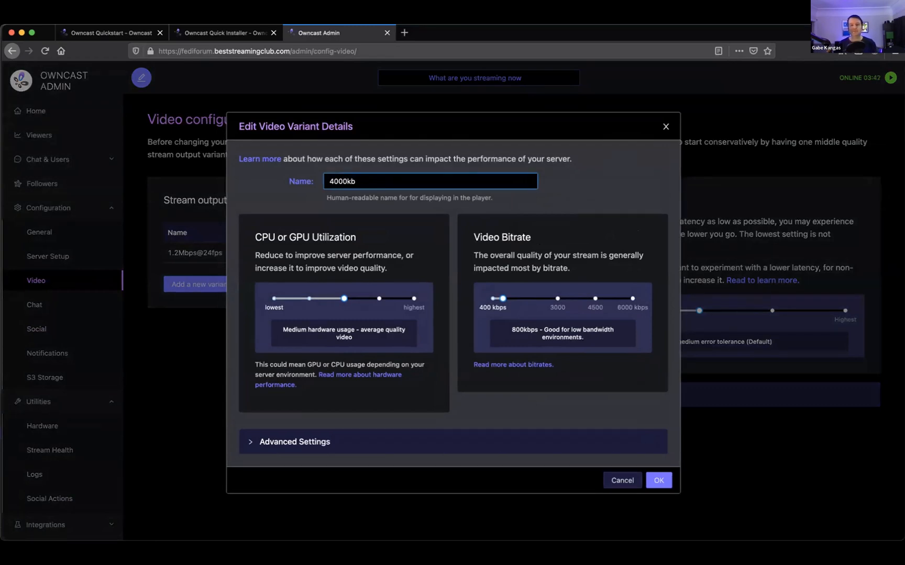
left_click_drag(502, 299, 507, 298)
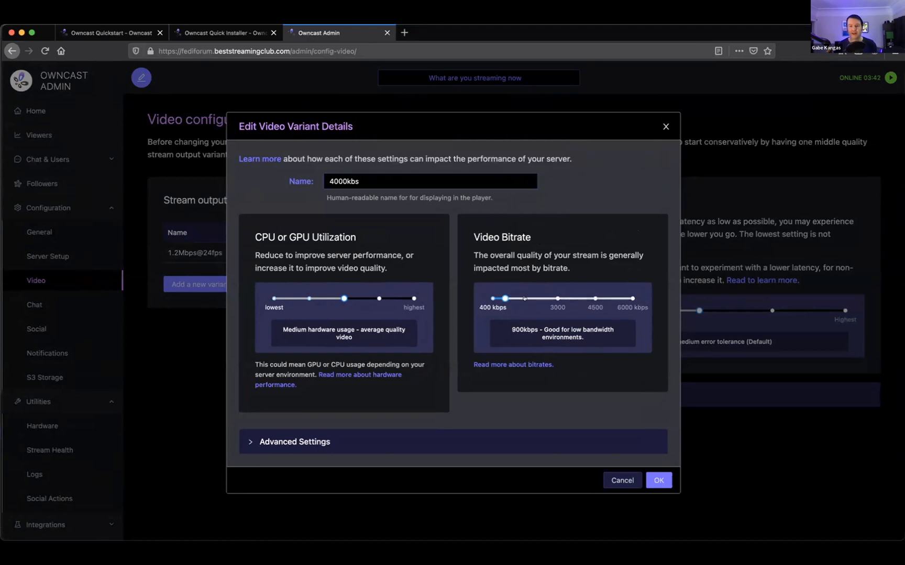
left_click_drag(504, 299, 583, 298)
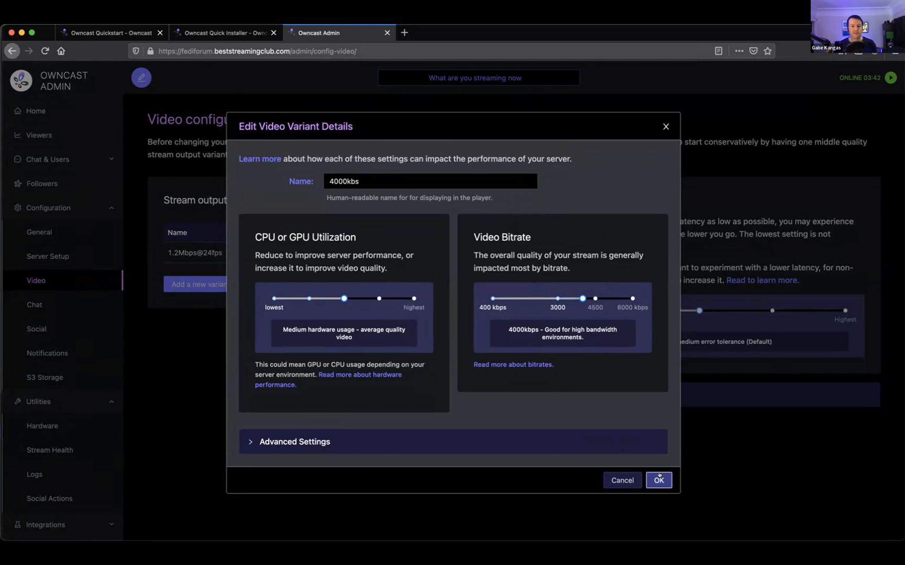
left_click(659, 479)
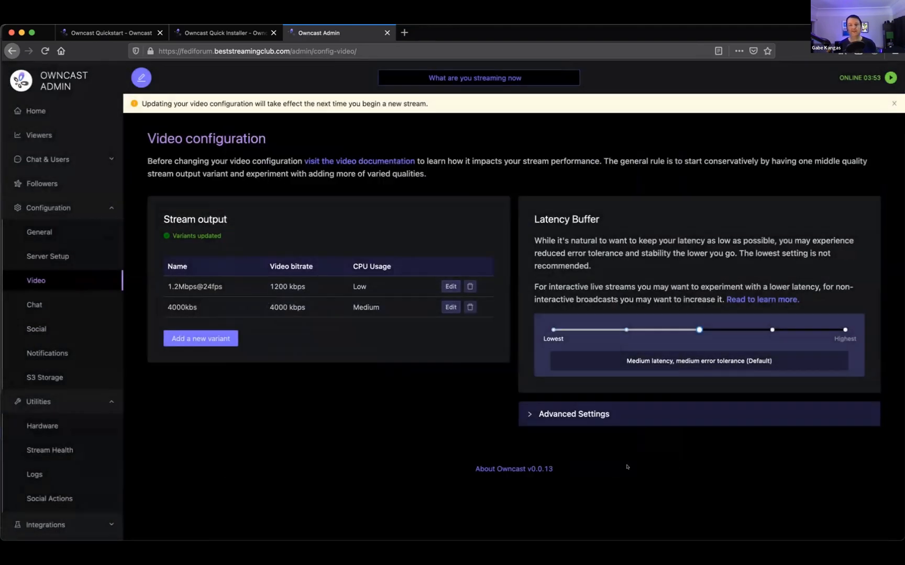
mouse_move(286, 473)
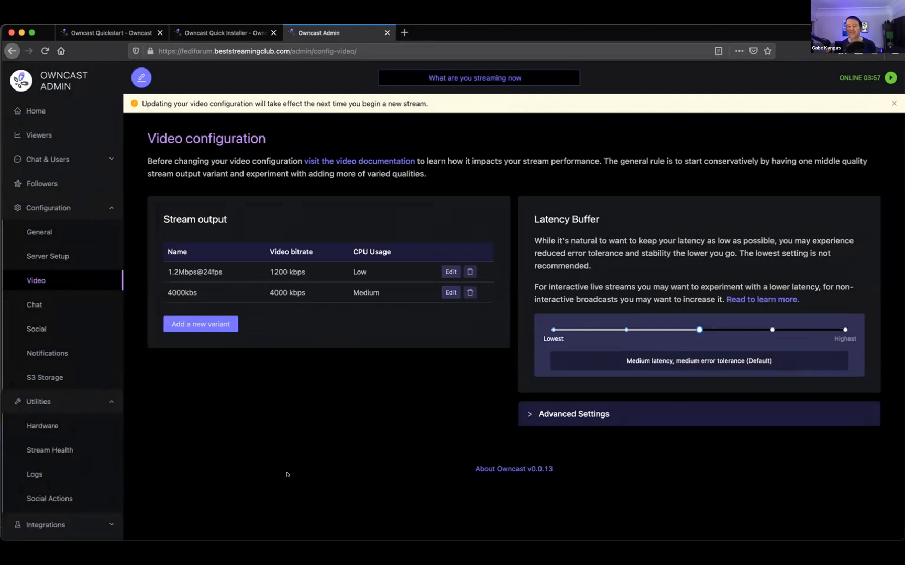
Step: Check the server's hardware usage, showing 37% CPU
left_click(41, 426)
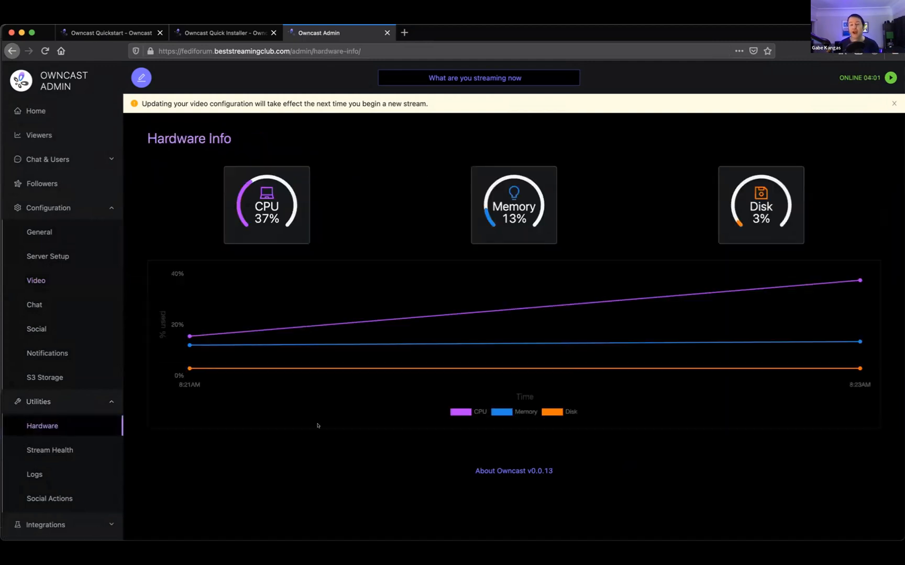
mouse_move(878, 136)
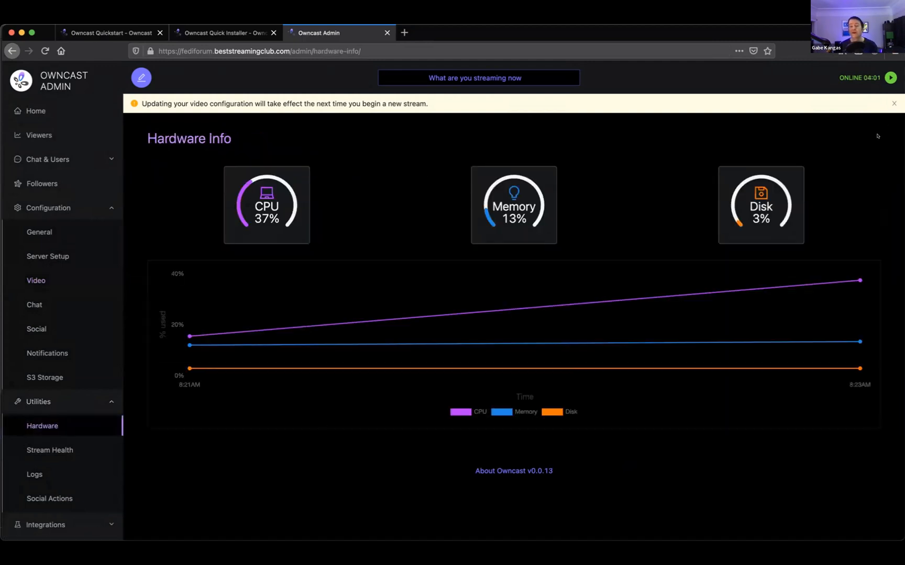
mouse_move(302, 471)
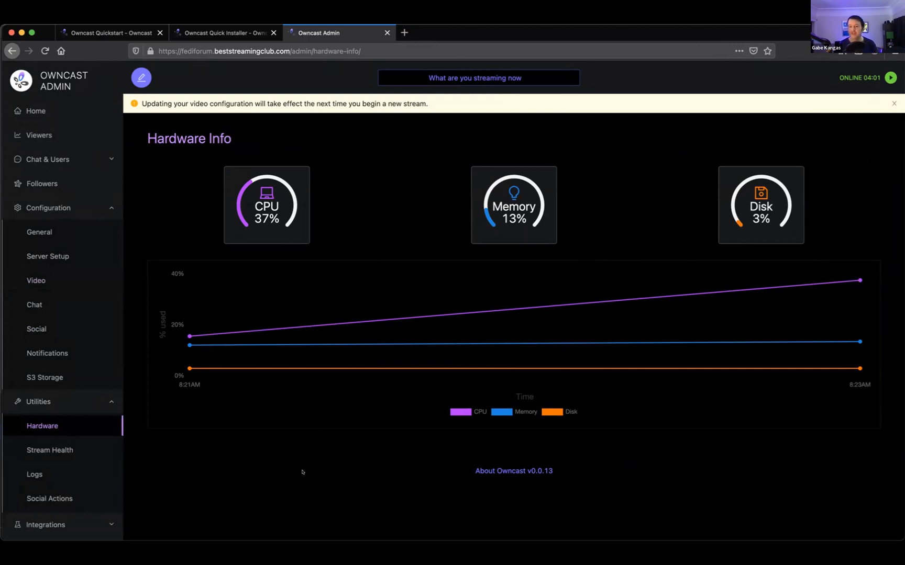
mouse_move(285, 287)
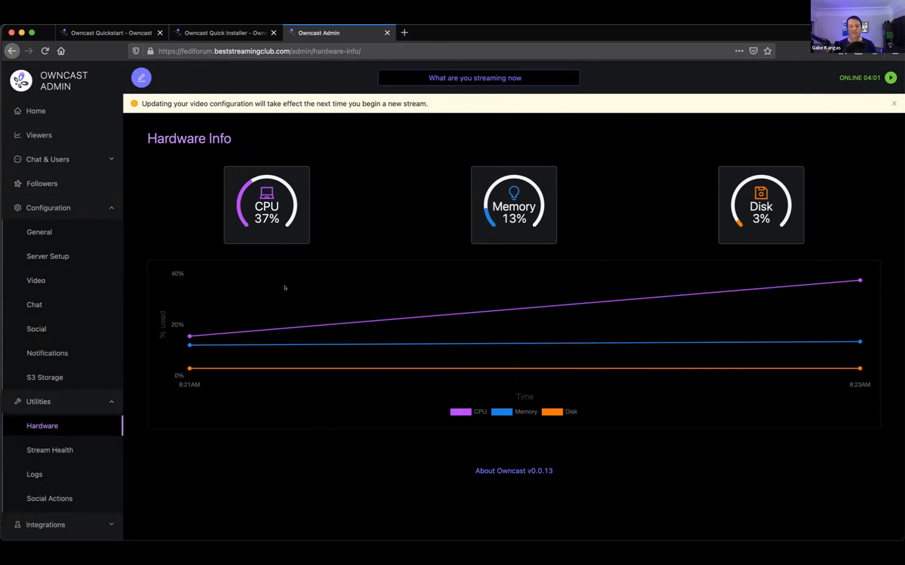
mouse_move(263, 513)
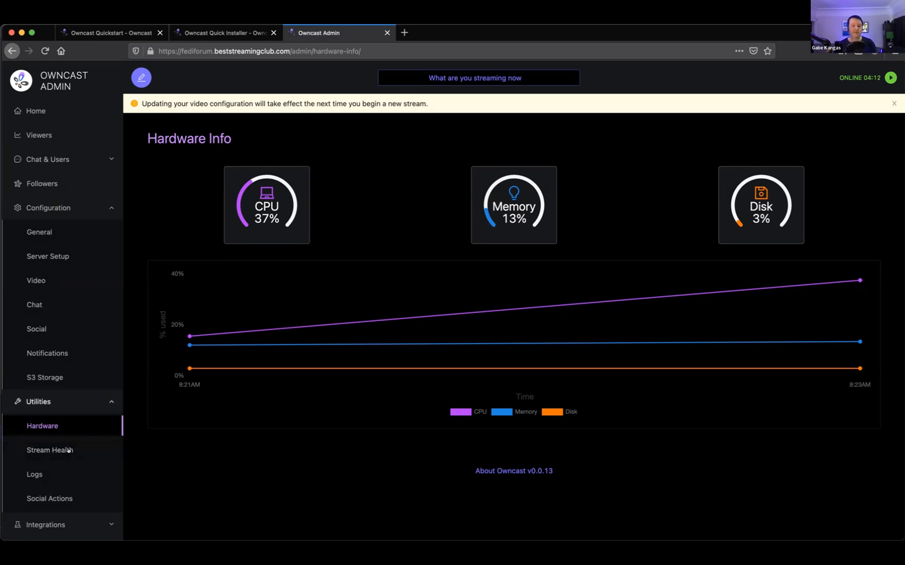
Step: Review the Stream Health charts down to the low-bandwidth warning and errors dropping to zero
left_click(49, 450)
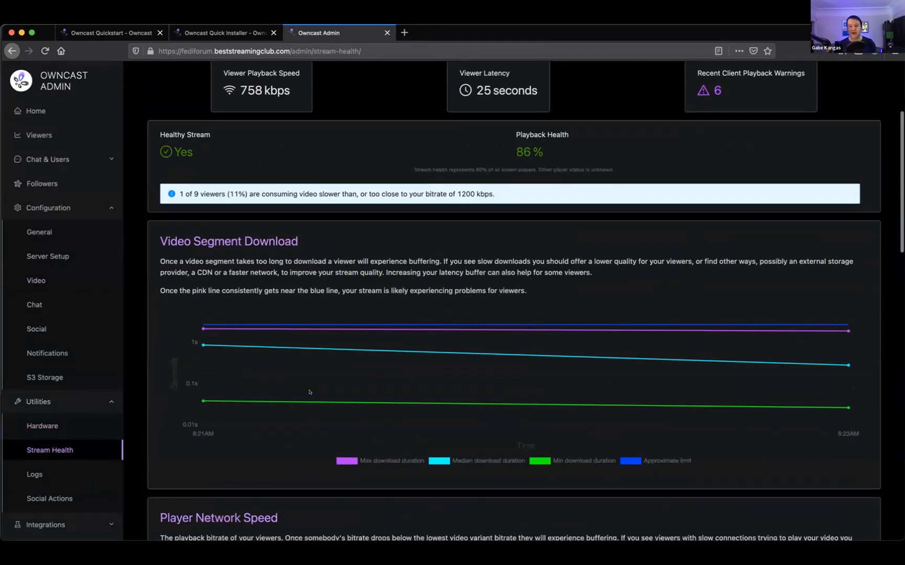
scroll("down", 3)
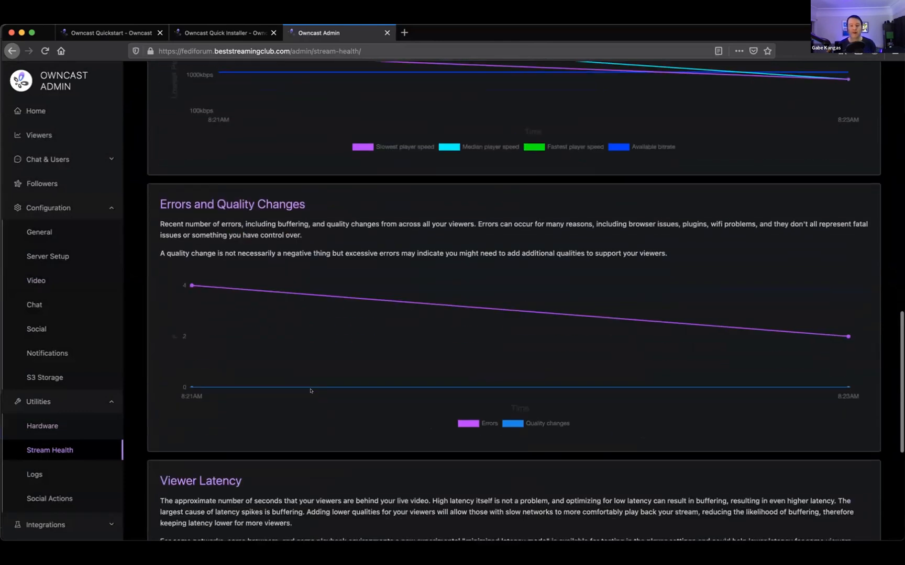
scroll("down", 3)
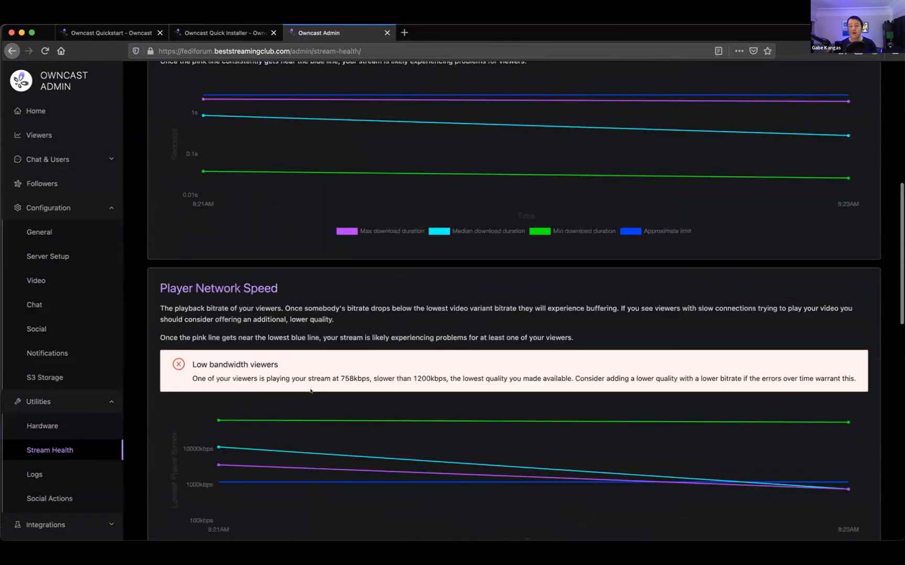
scroll("down", 3)
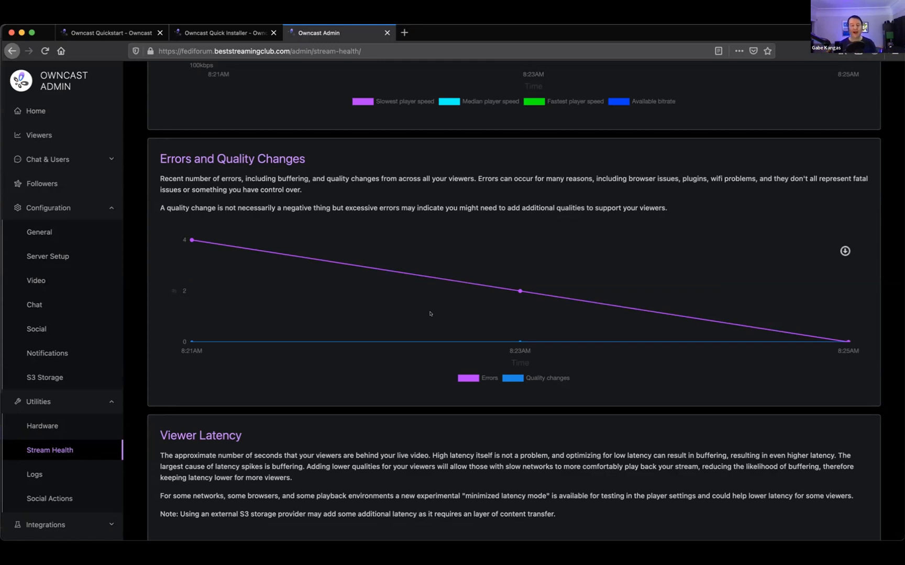
Step: Add a '# COol!' heading to the Custom Page Content in General settings
left_click(38, 233)
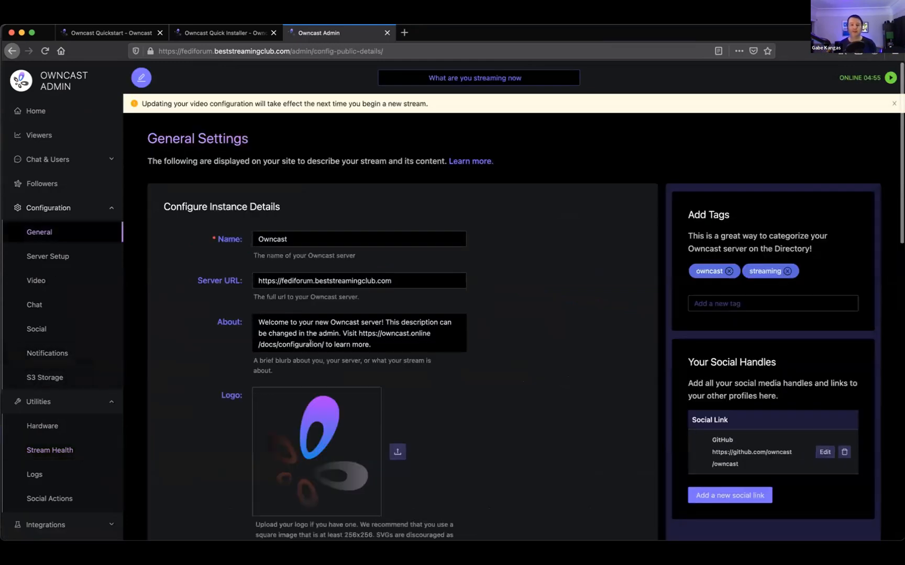
scroll("down", 3)
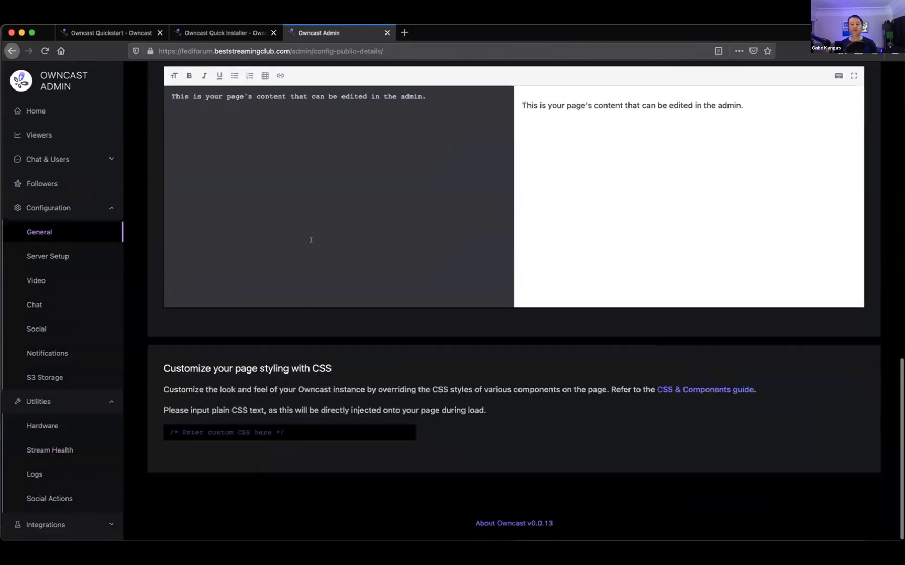
type("# C")
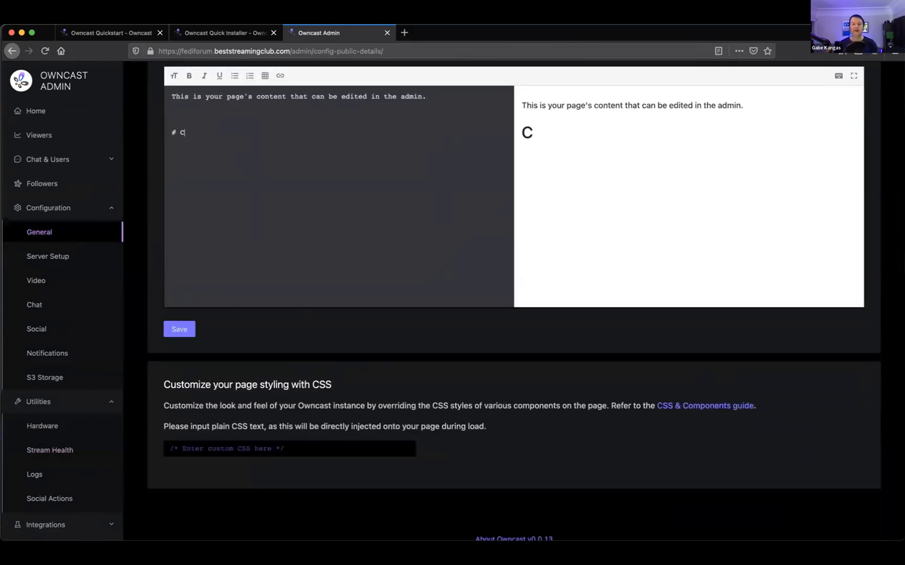
type("Ool!")
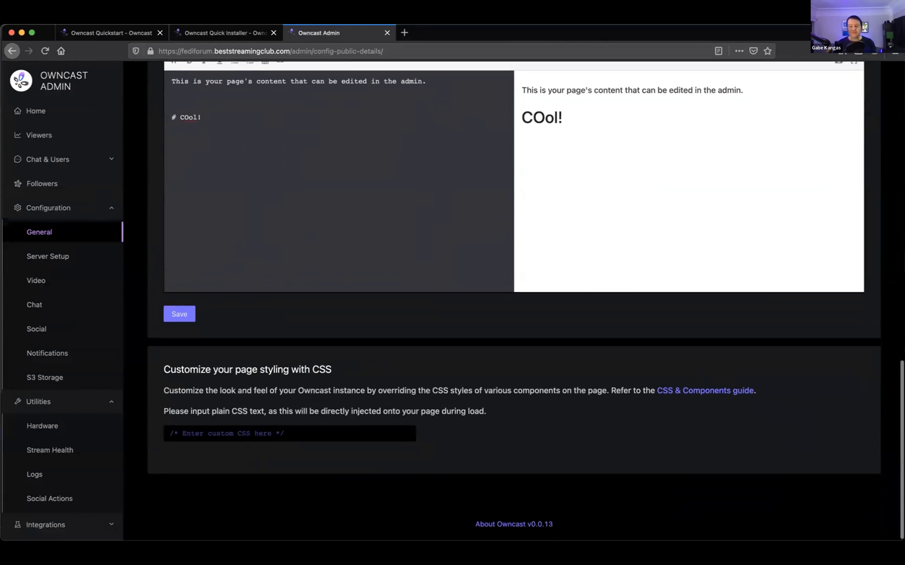
scroll("up", 3)
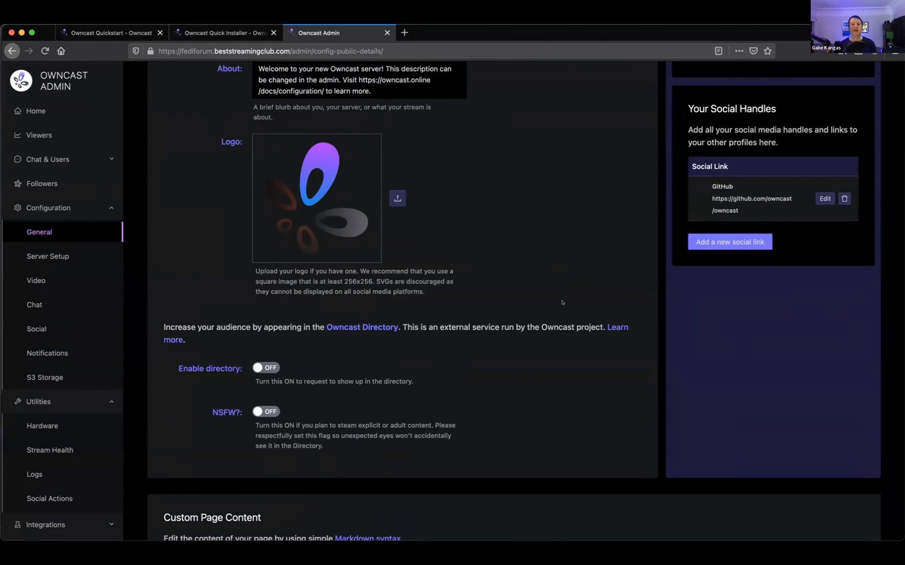
Step: Start opening directory.owncast.online in a new browser tab
type("directory.owncast.online")
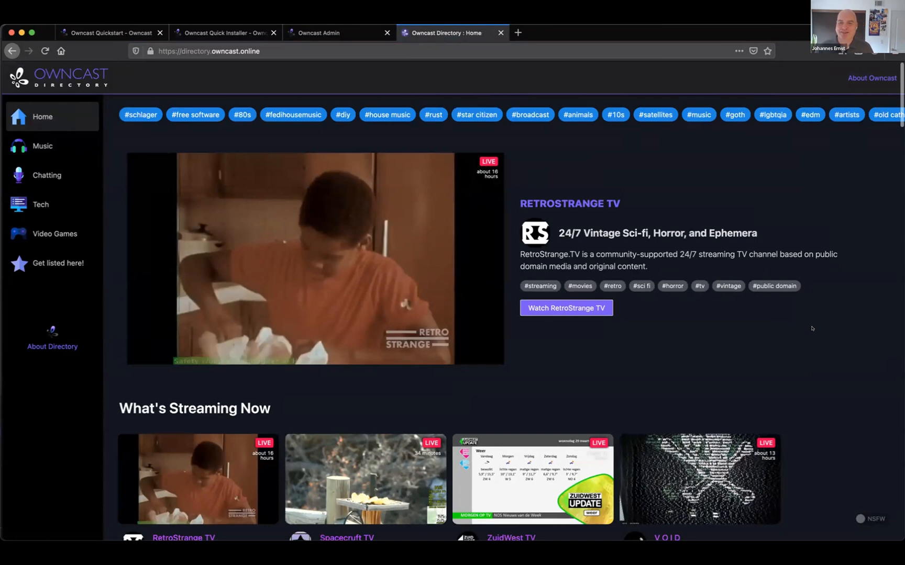
scroll("down", 3)
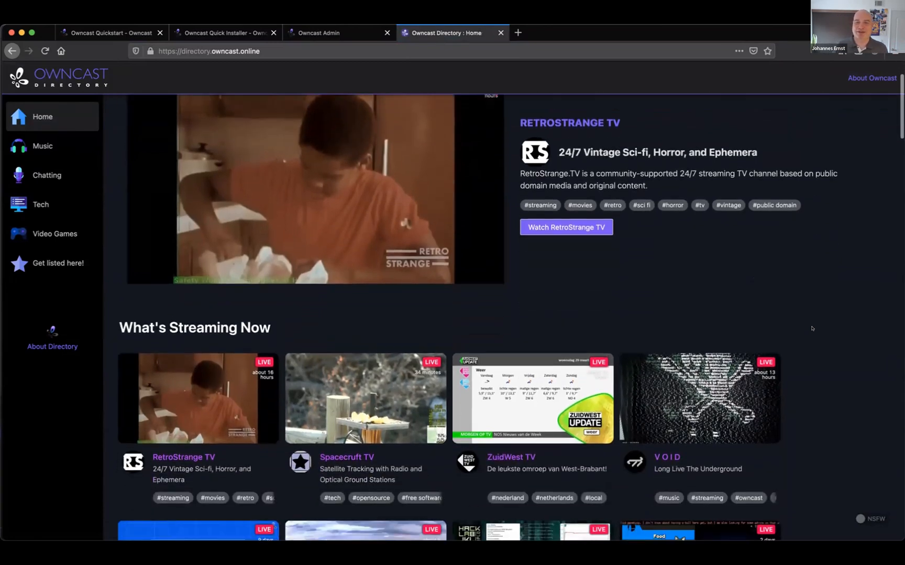
scroll("down", 3)
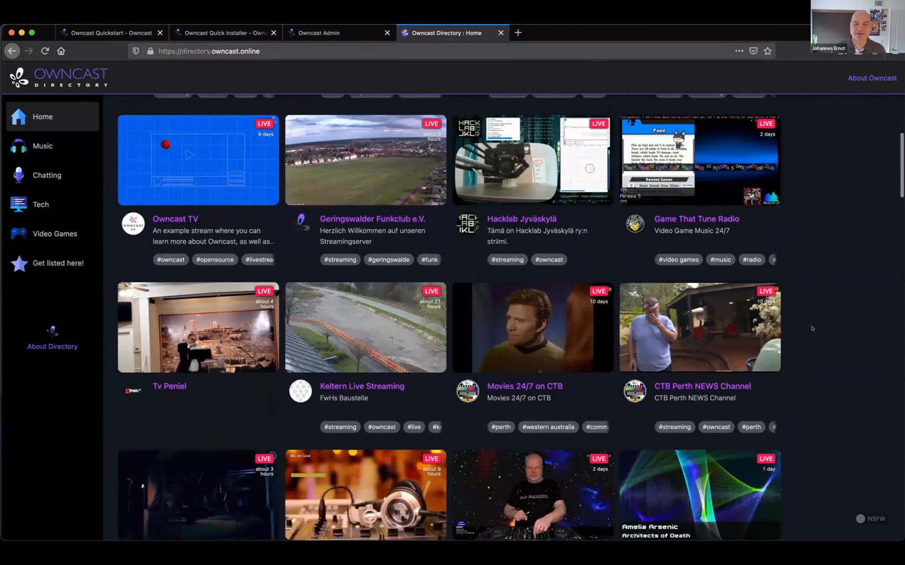
scroll("down", 3)
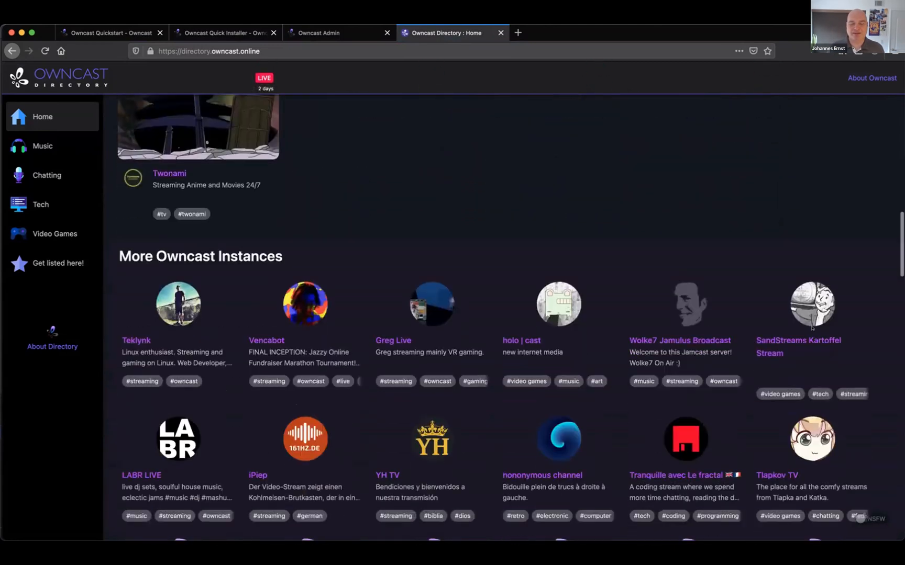
scroll("down", 3)
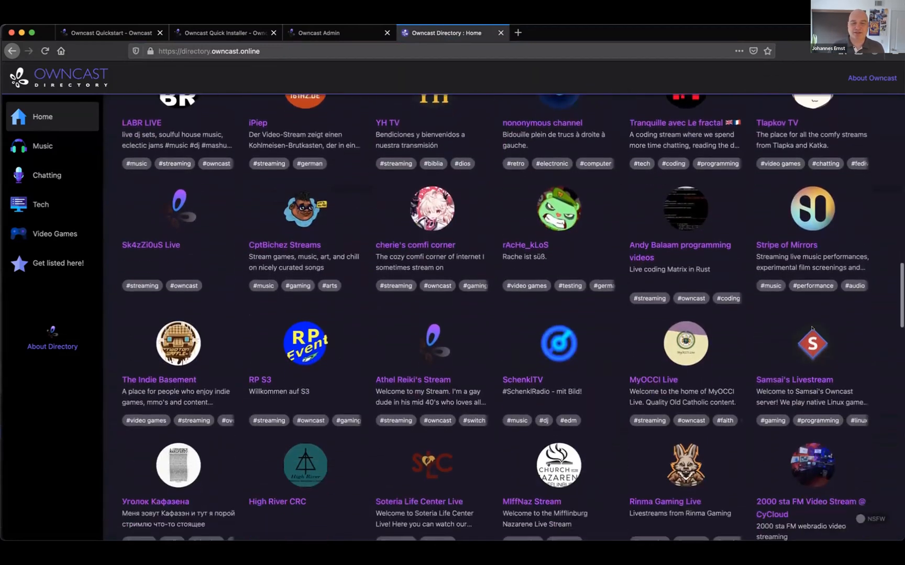
scroll("down", 3)
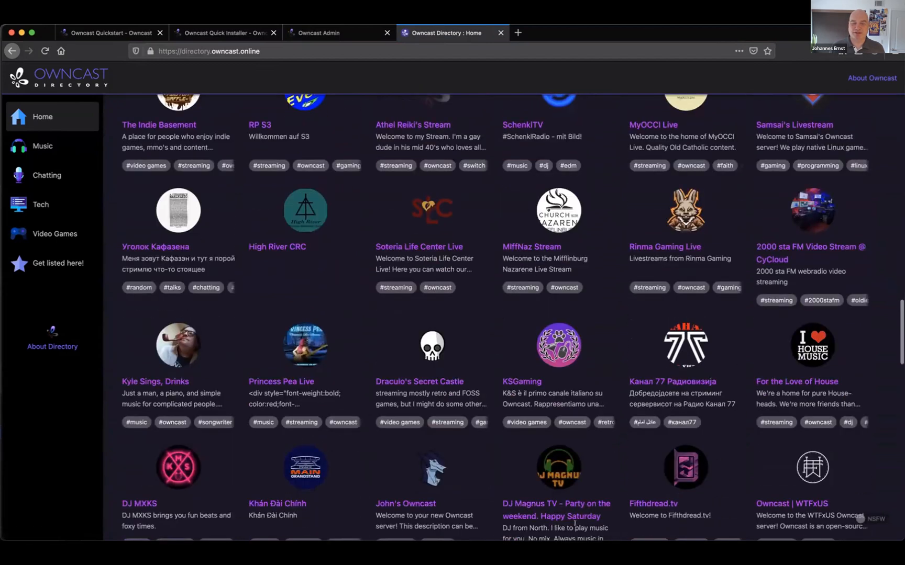